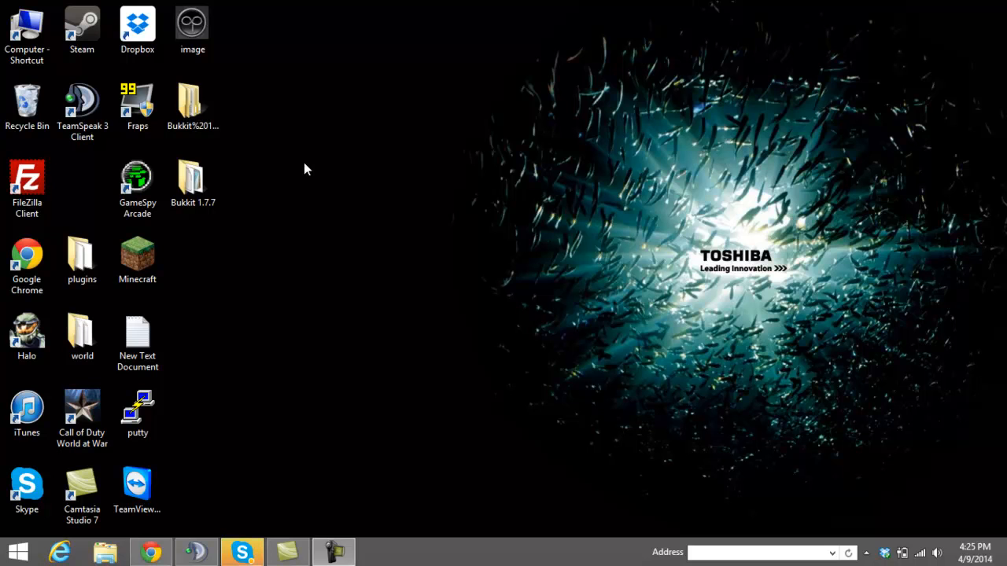
mouse_move(299, 174)
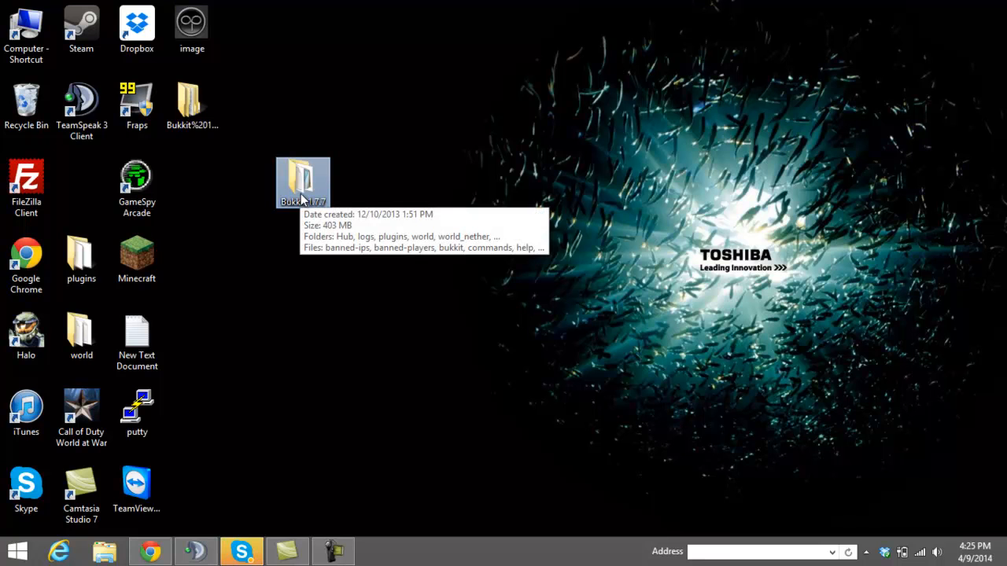
mouse_move(181, 494)
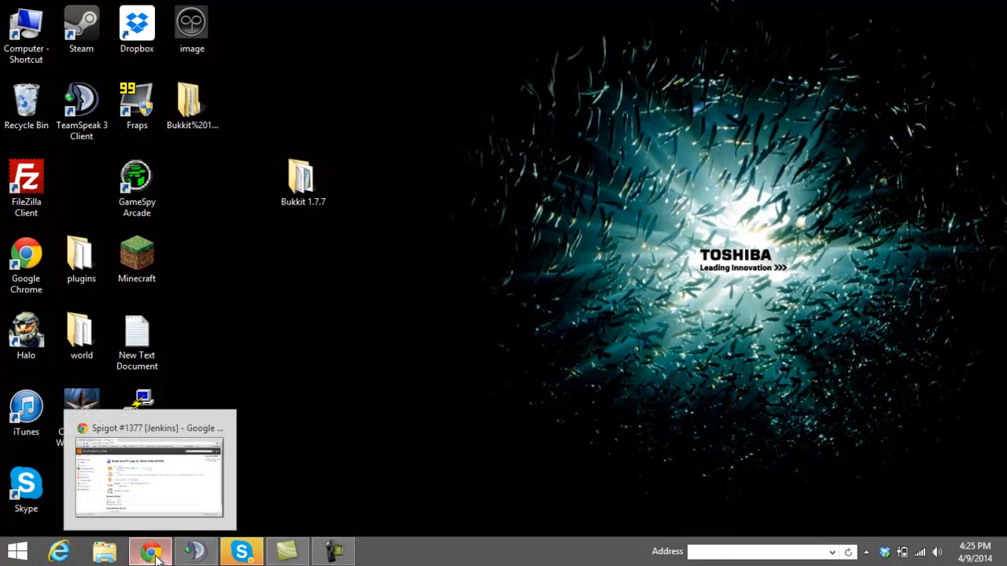
- Restore Chrome to check the Spigot #1377 build page and the downloading jar
left_click(150, 469)
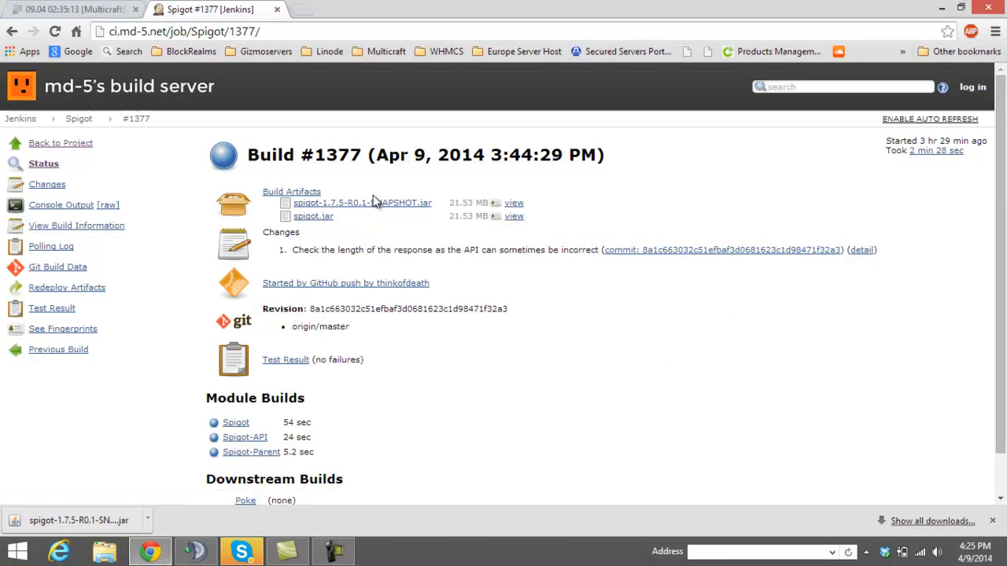
mouse_move(350, 181)
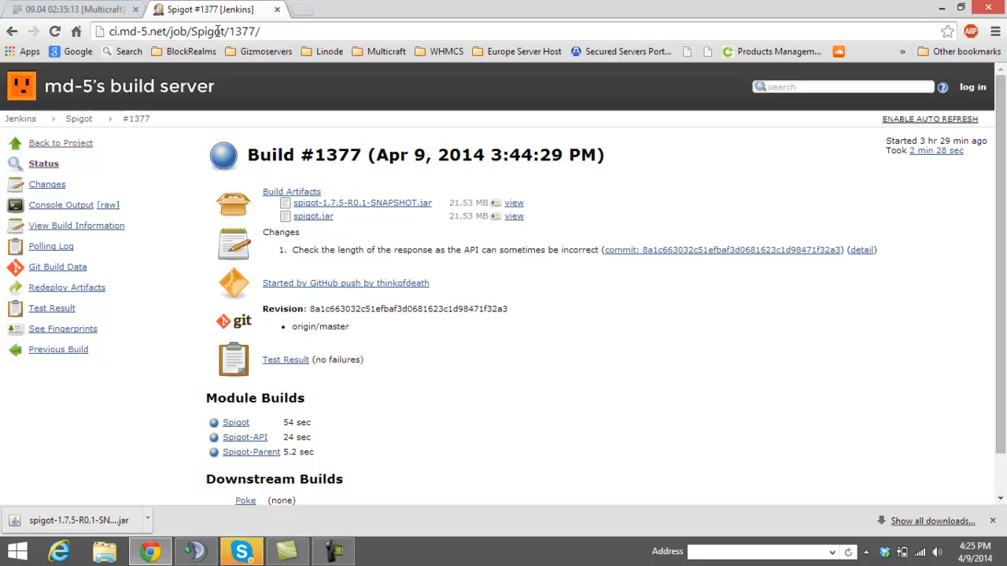
mouse_move(372, 245)
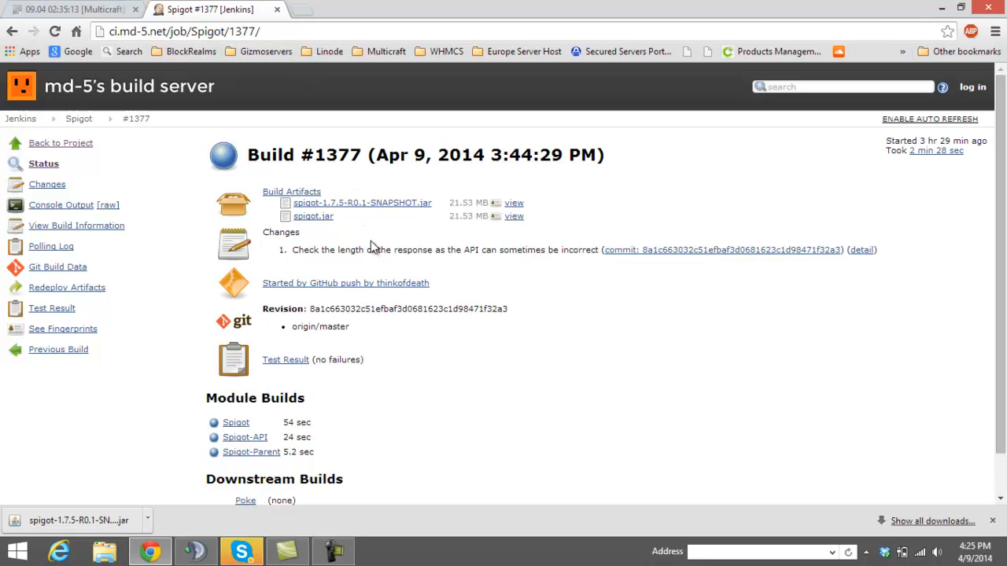
mouse_move(354, 217)
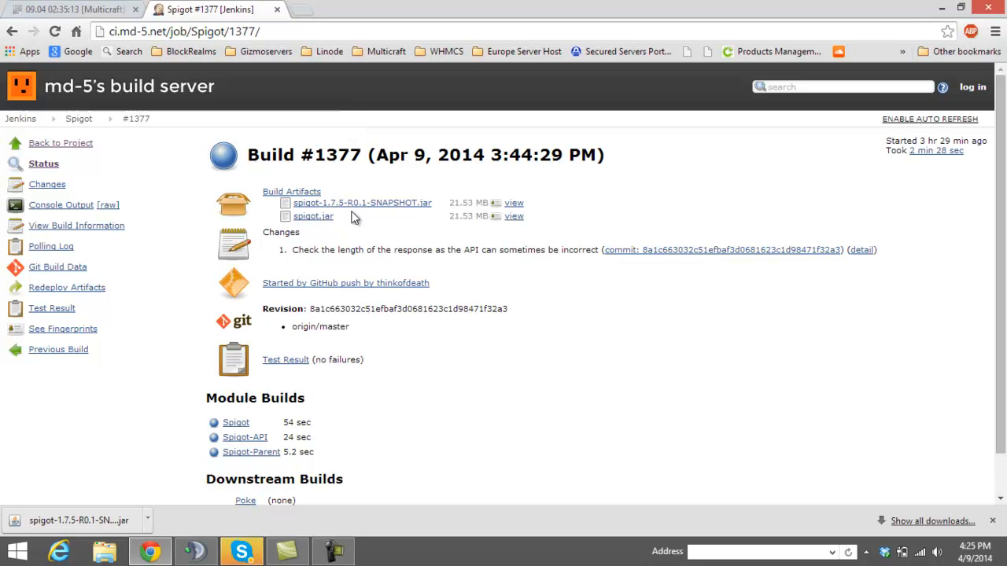
mouse_move(362, 203)
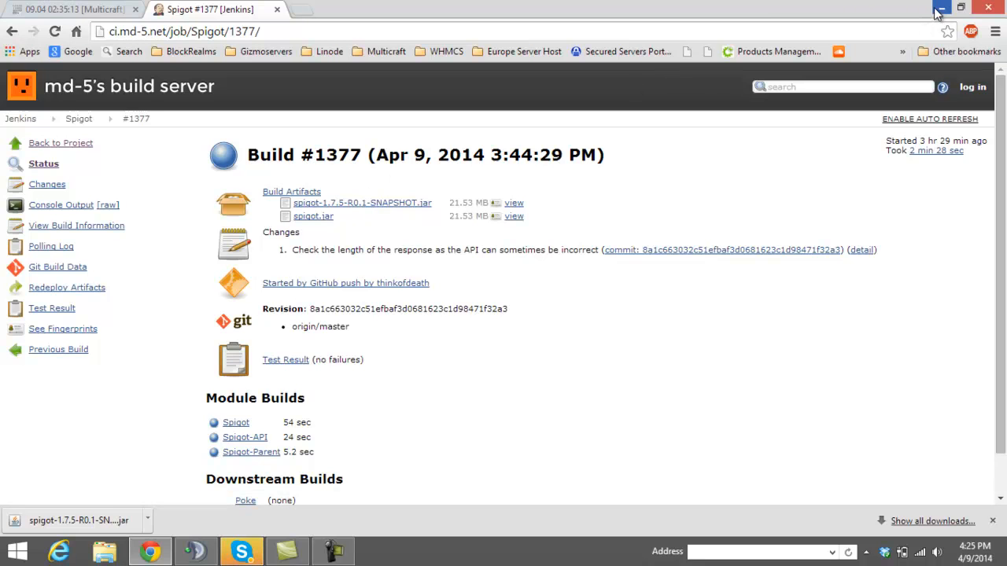
- Minimize Chrome so the desktop with the Bukkit 1.7.7 folder shows
left_click(938, 7)
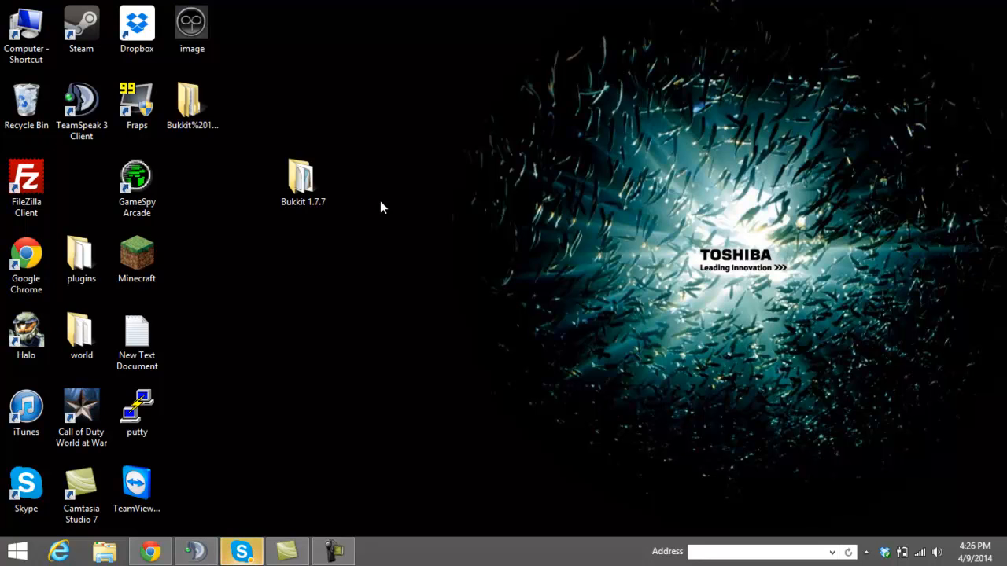
mouse_move(343, 208)
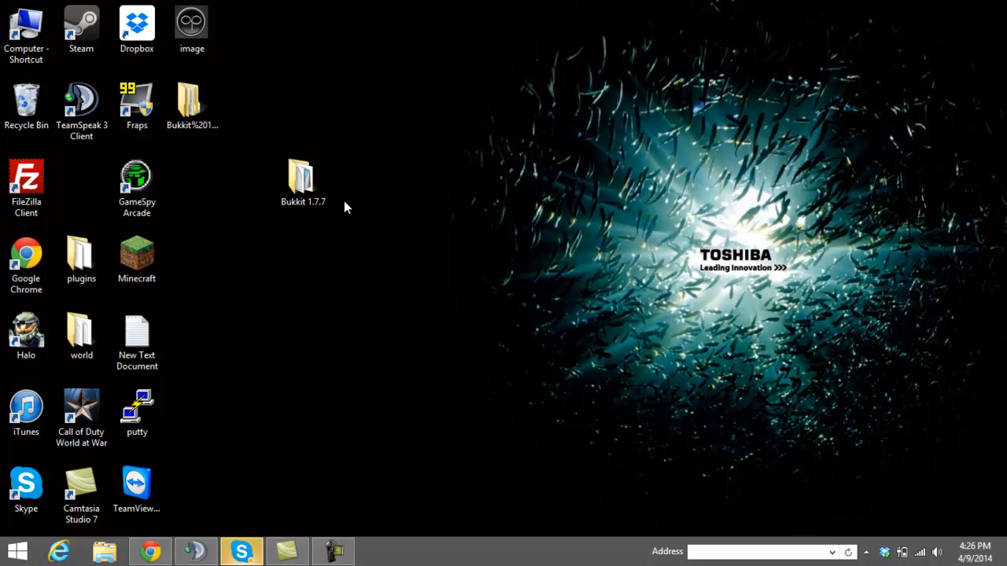
mouse_move(329, 208)
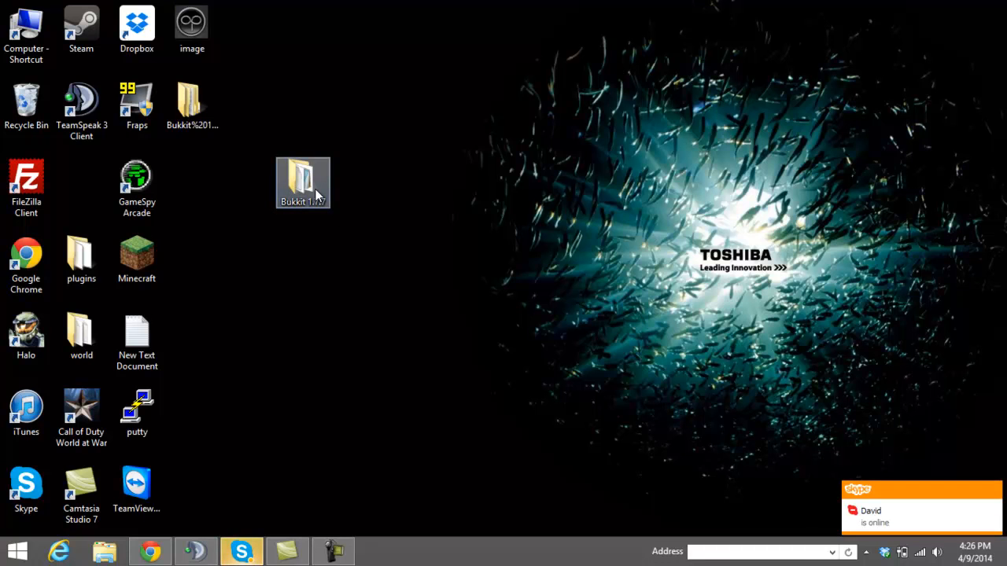
- Open the Bukkit 1.7.7 folder and select the spigot jar, then the run batch file
double_click(302, 179)
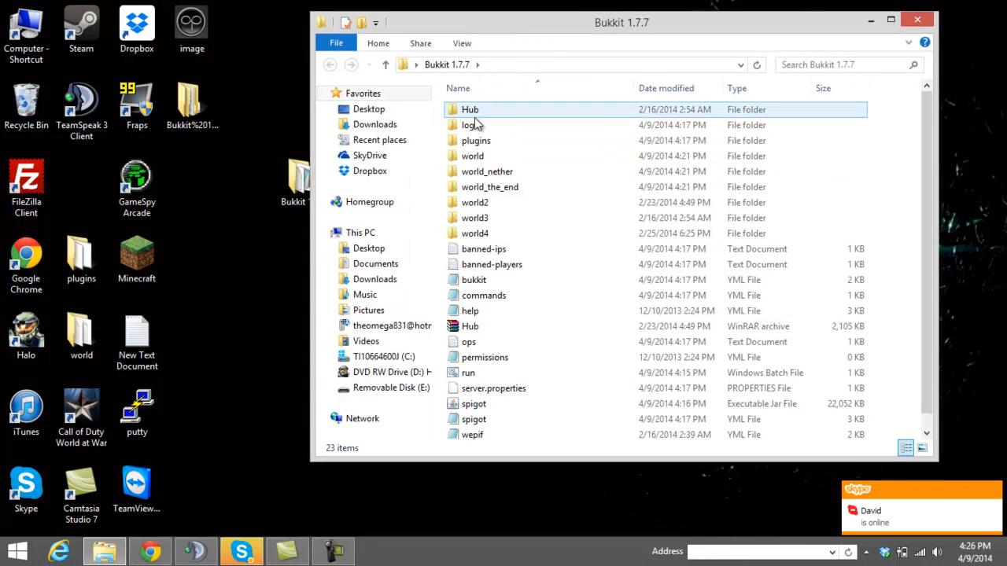
left_click(472, 156)
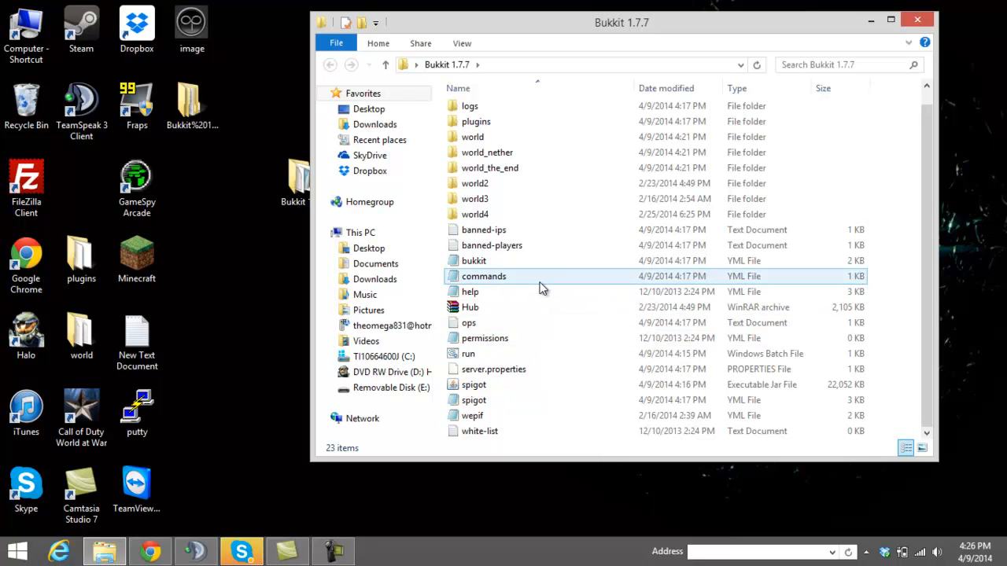
left_click(491, 246)
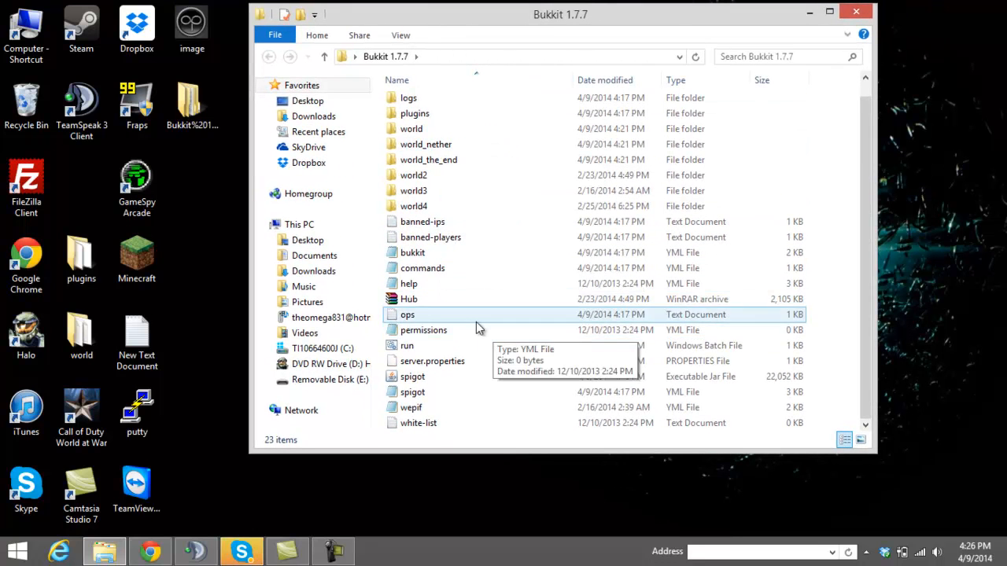
left_click(412, 377)
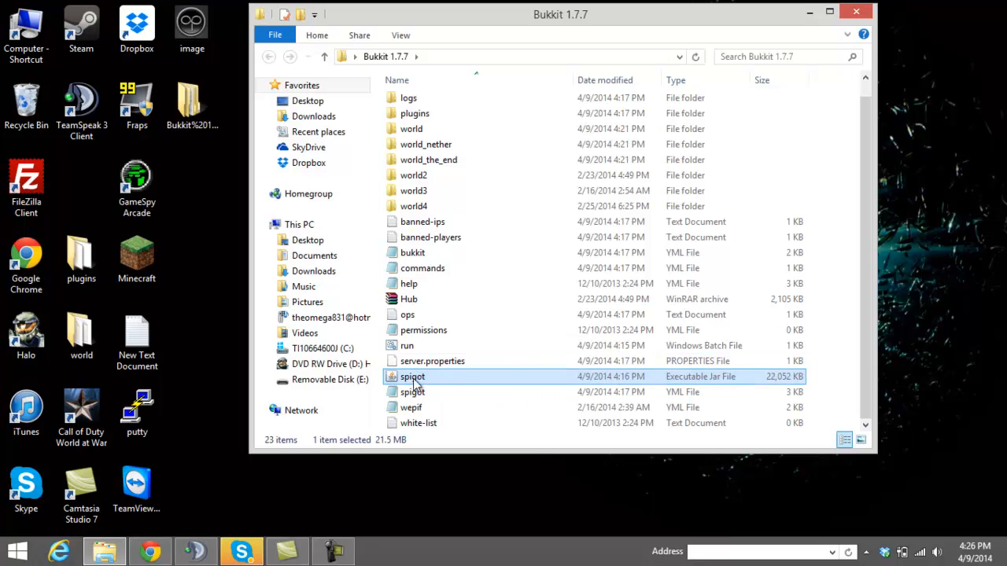
mouse_move(464, 382)
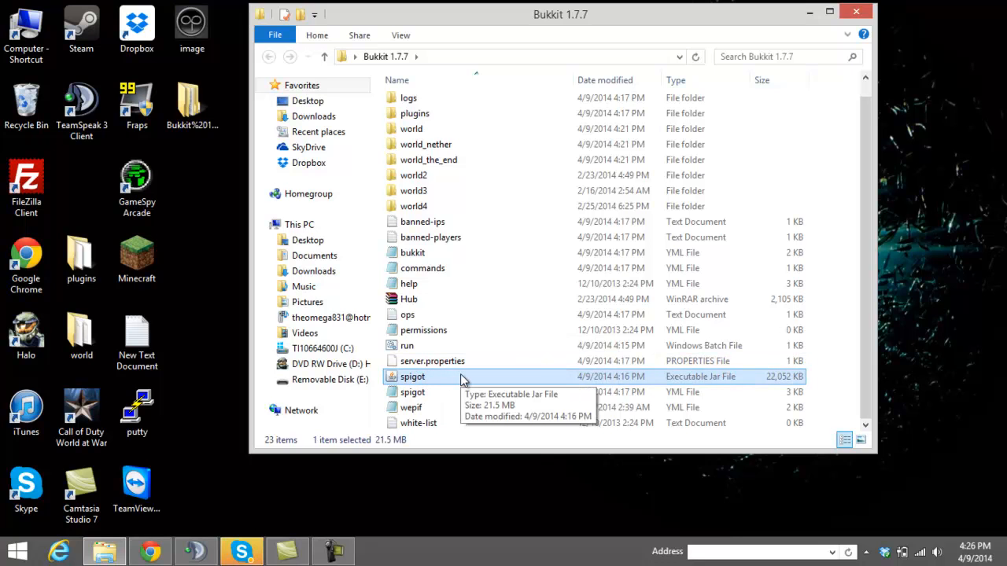
mouse_move(433, 346)
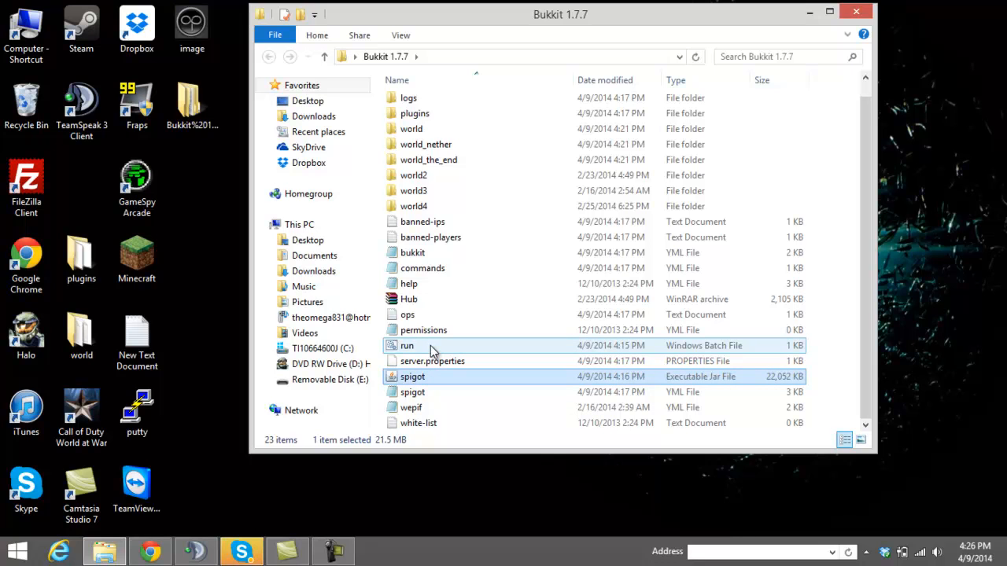
mouse_move(408, 346)
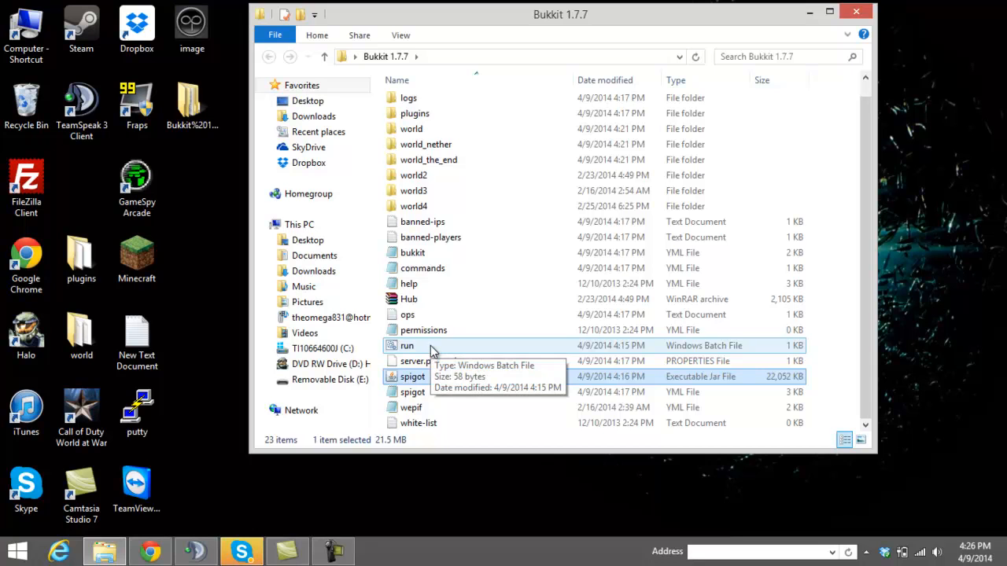
left_click(406, 346)
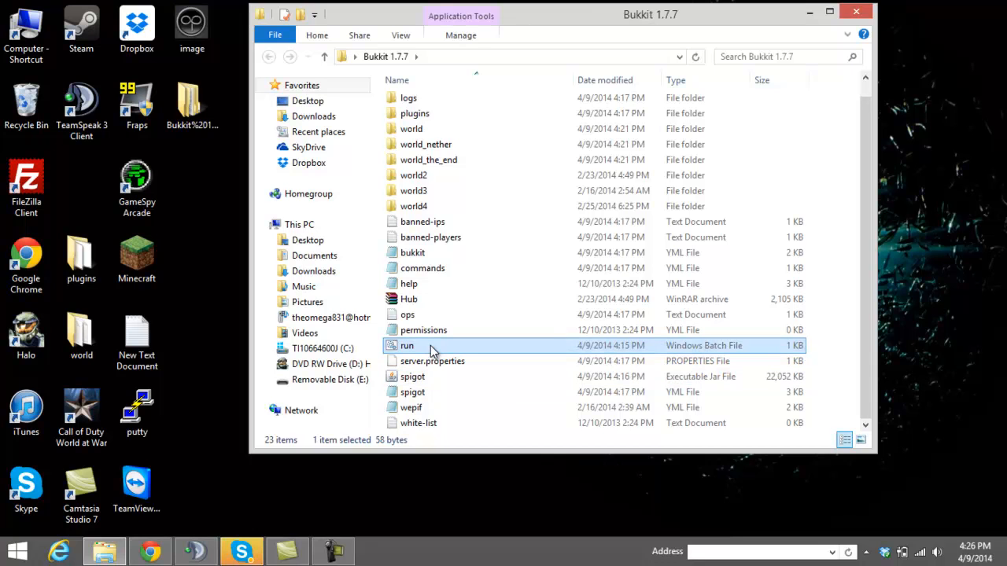
mouse_move(393, 22)
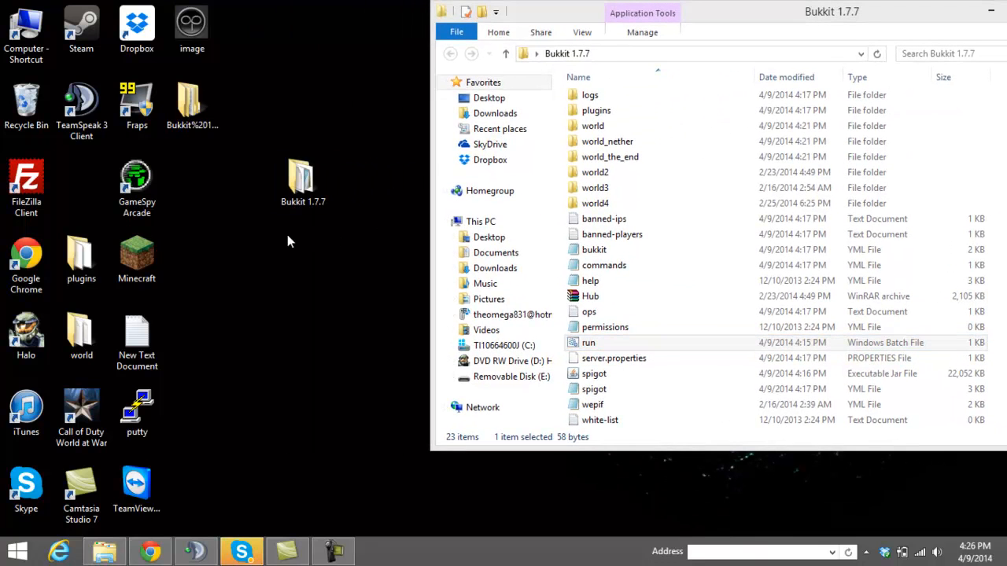
- Bring up the desktop context menu's New submenu to create a text document
right_click(292, 239)
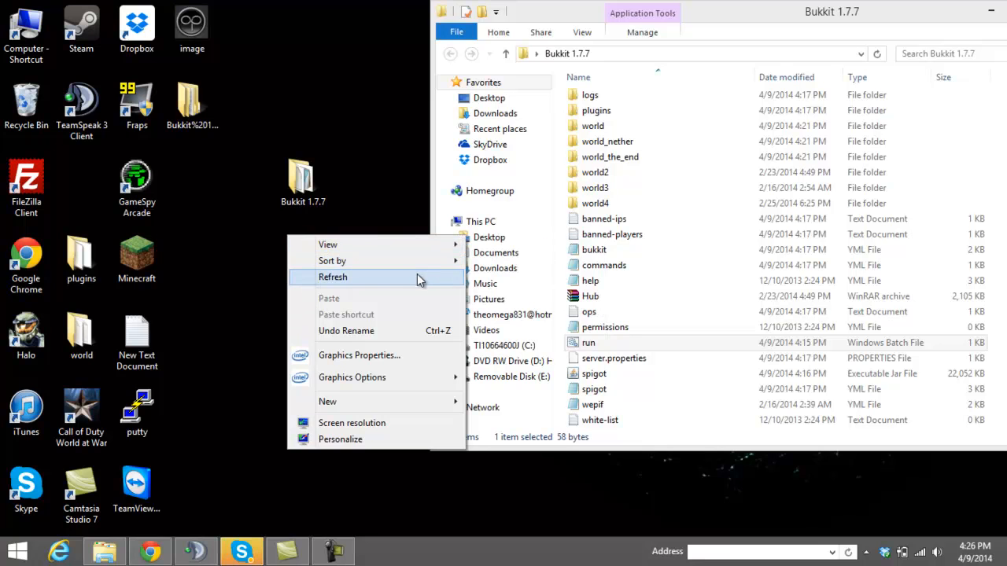
mouse_move(385, 421)
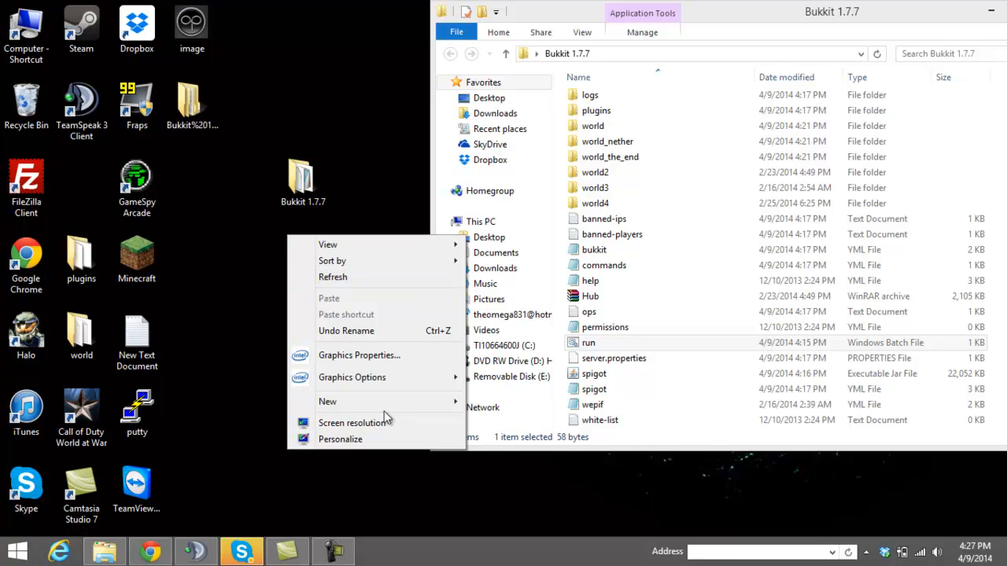
left_click(327, 401)
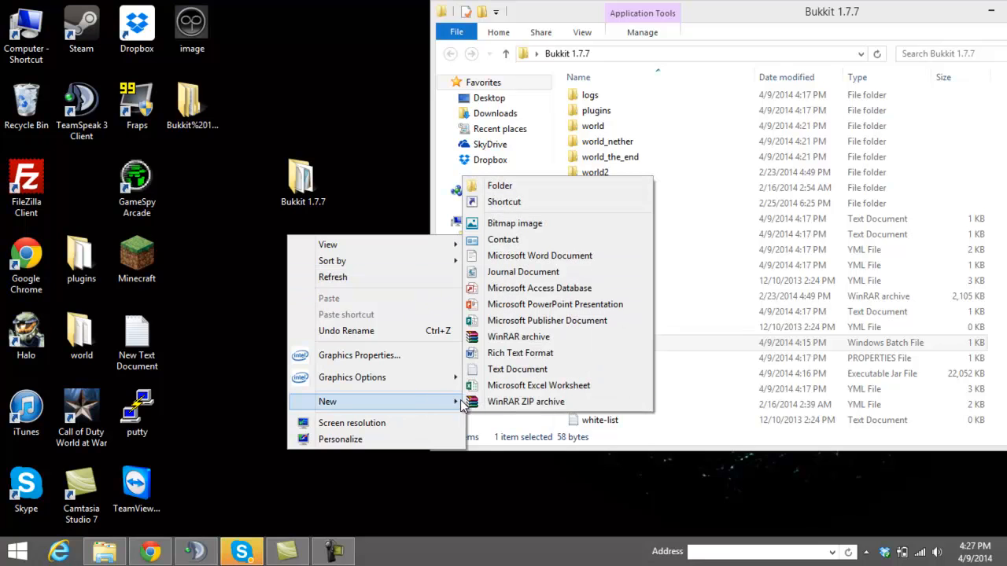
mouse_move(563, 386)
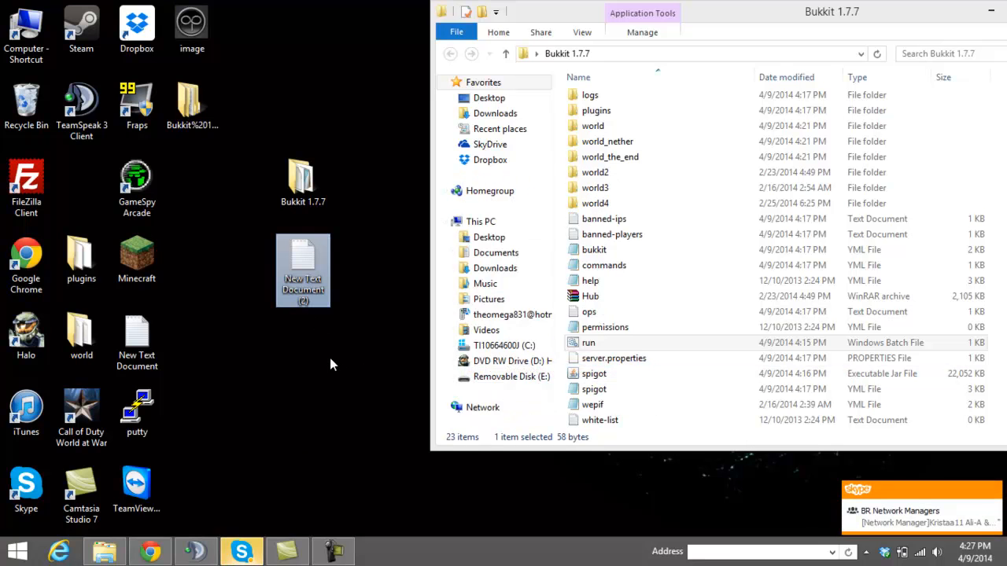
double_click(302, 271)
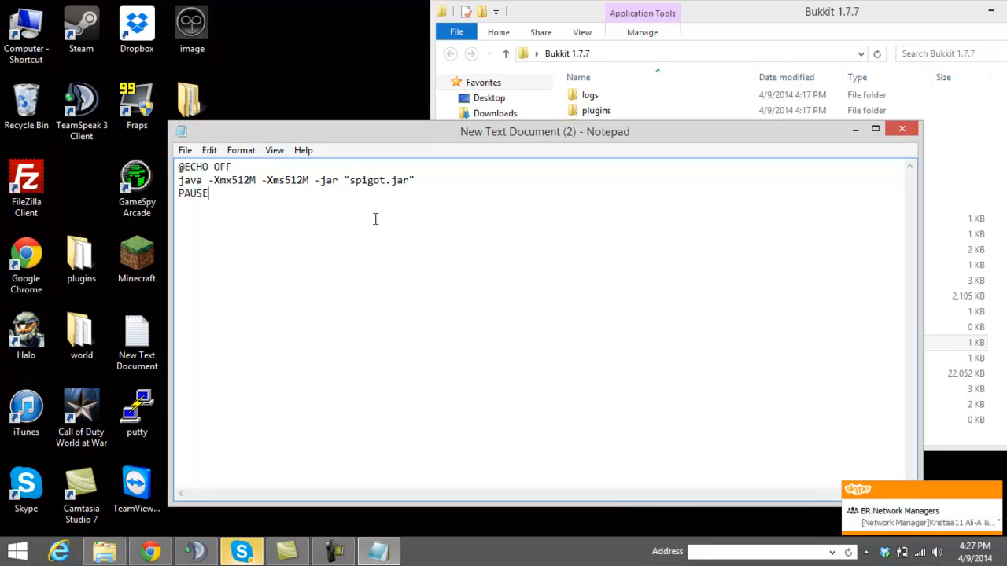
mouse_move(270, 206)
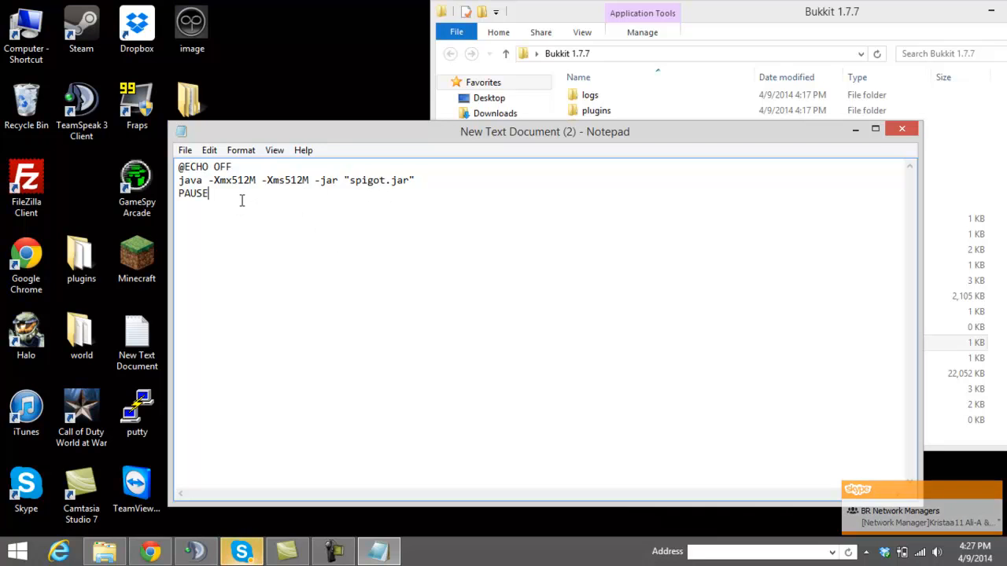
mouse_move(285, 182)
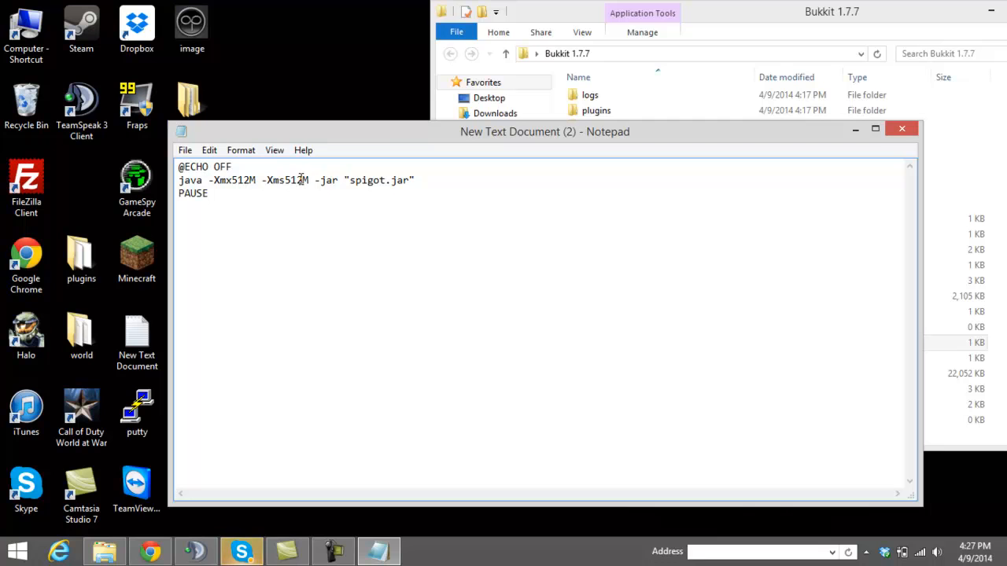
left_click_drag(545, 133, 516, 133)
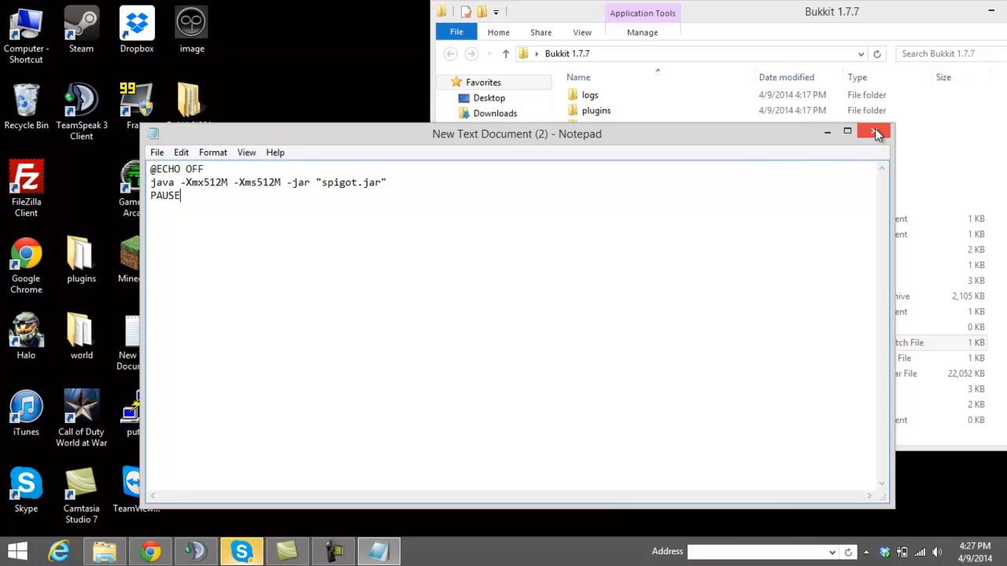
left_click(873, 132)
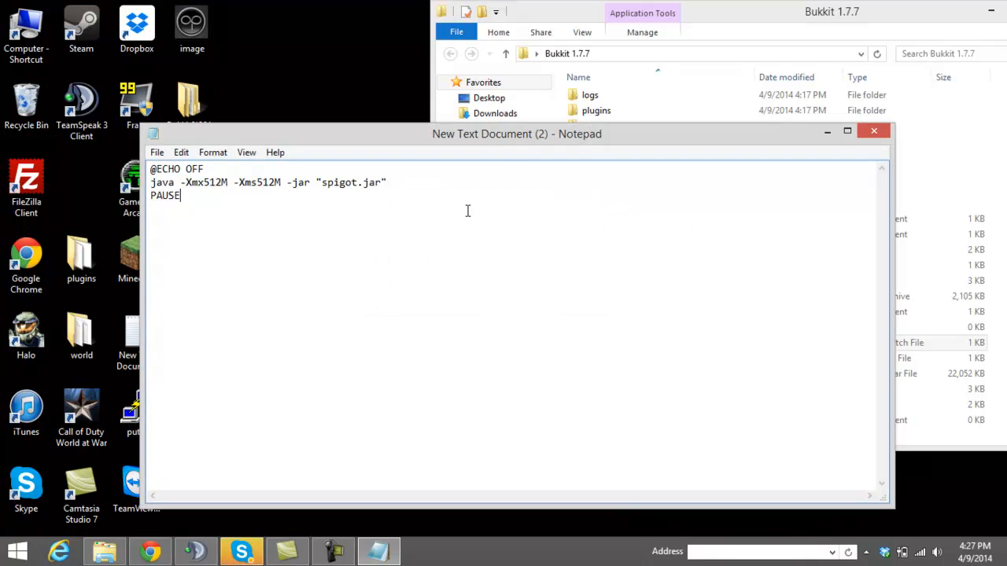
- Save the script to the desktop as run.bat with Save as type set to All Files
left_click(157, 151)
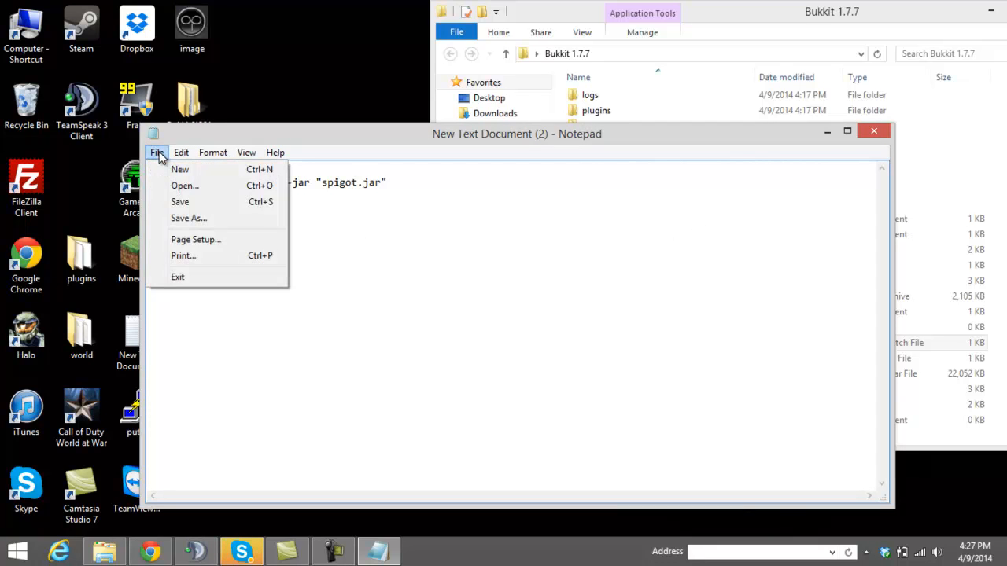
mouse_move(221, 201)
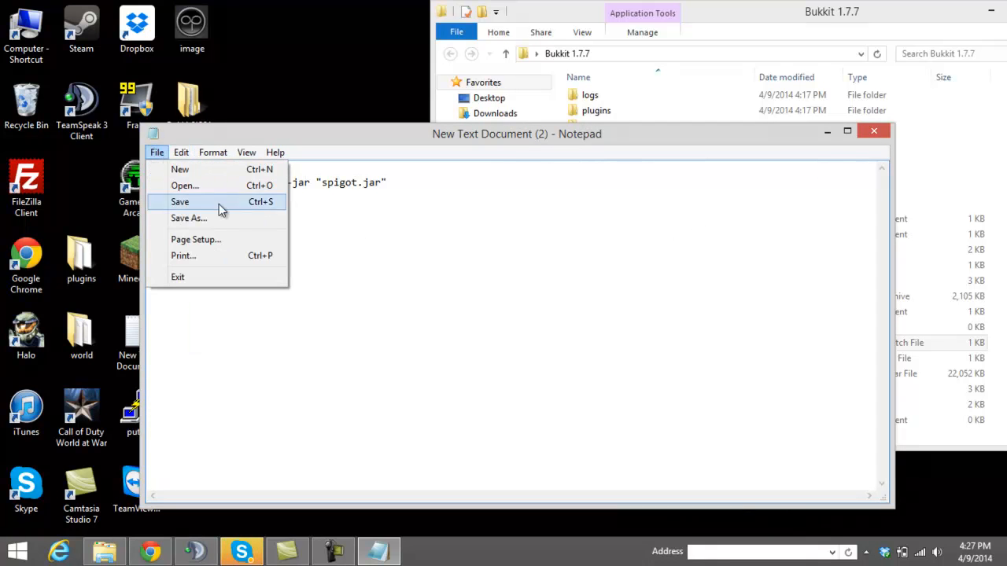
left_click(189, 217)
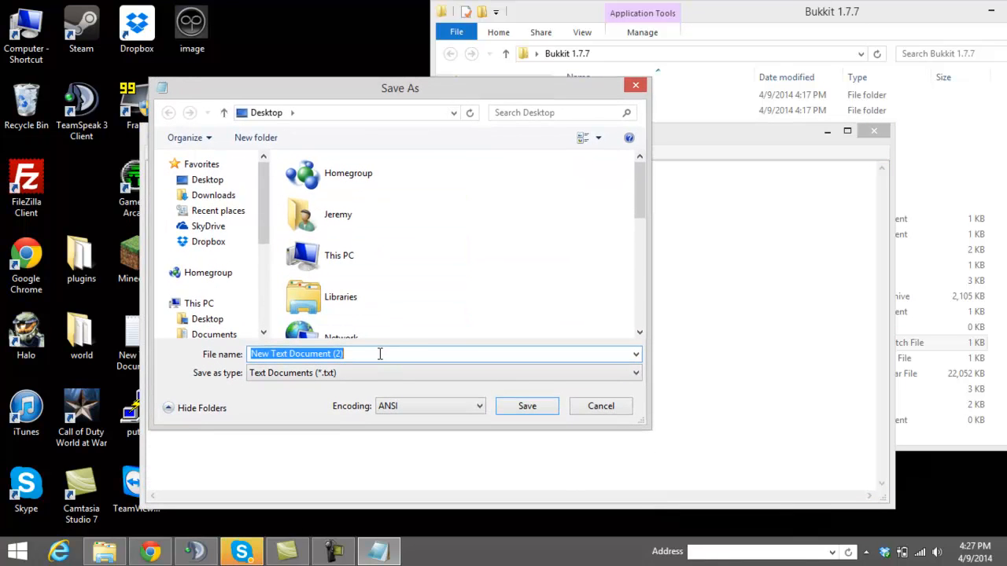
type("ru")
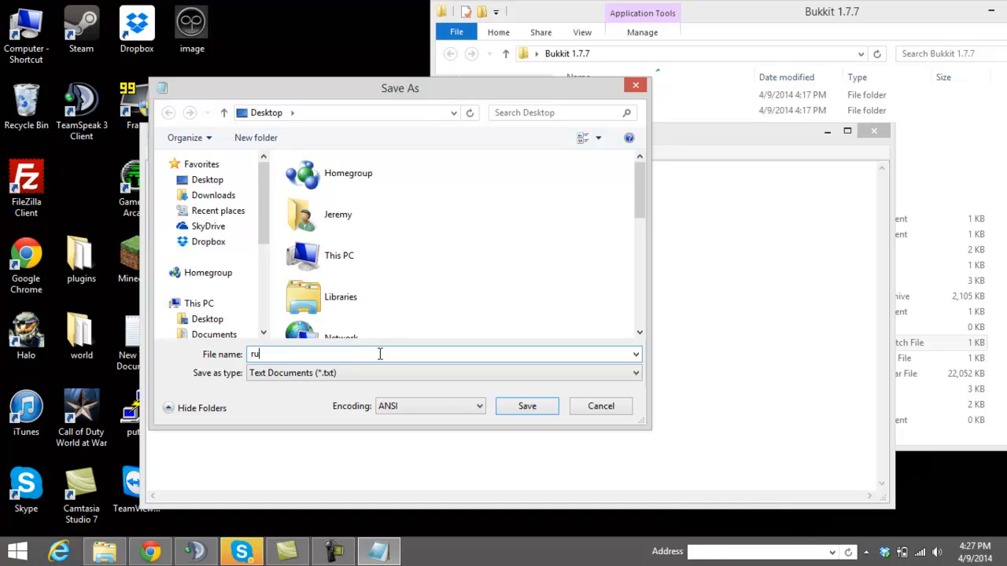
type("n")
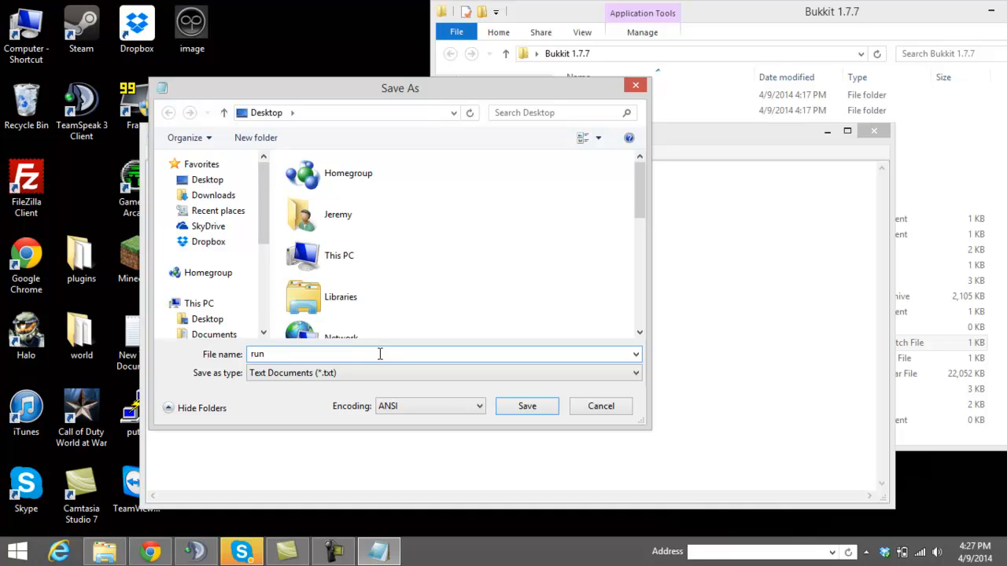
type(".b")
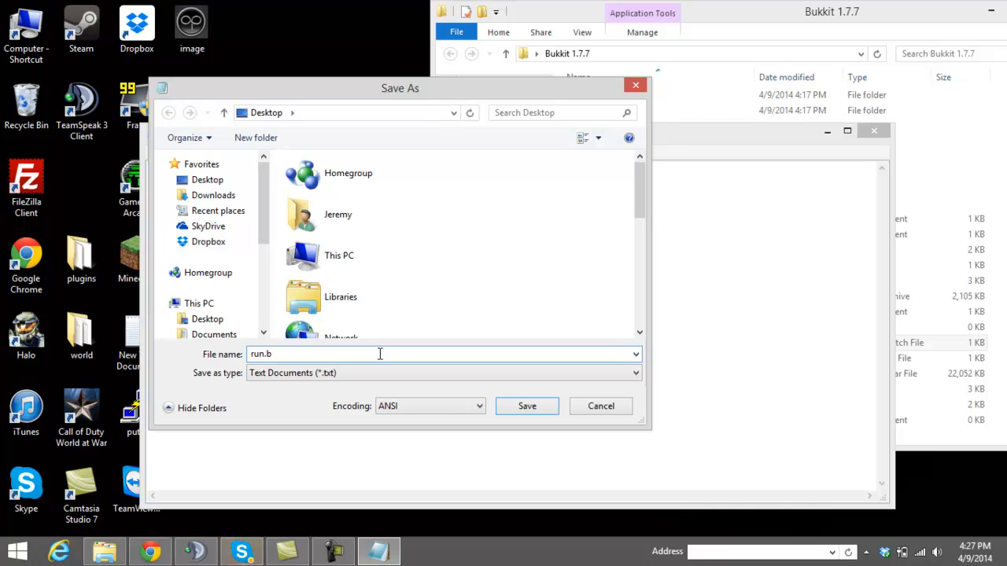
type("at")
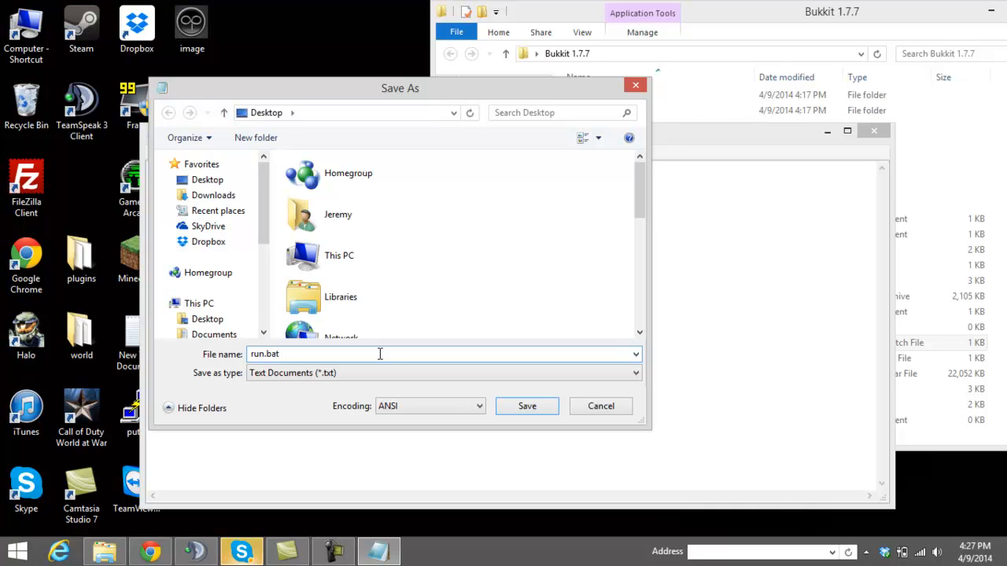
mouse_move(374, 373)
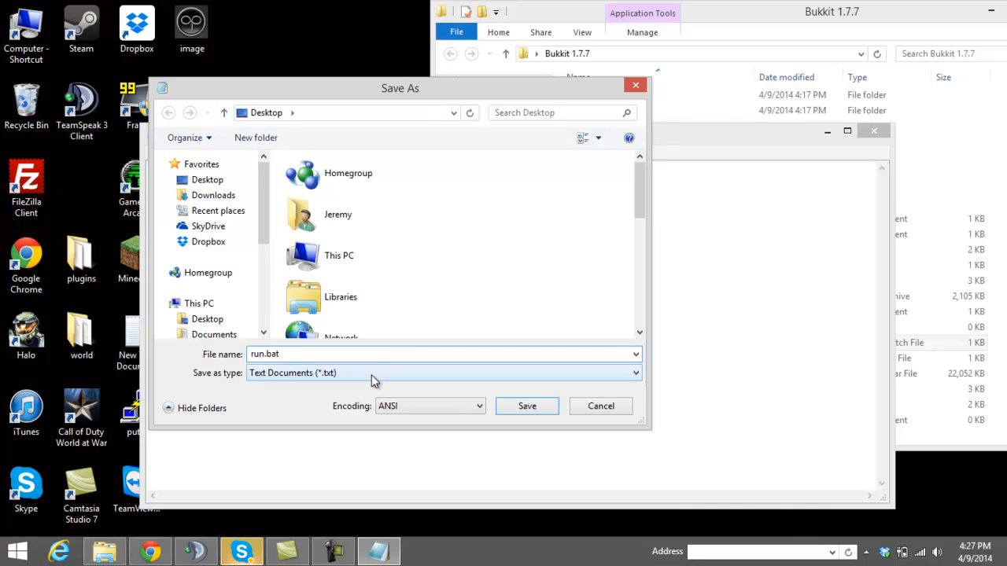
left_click(442, 373)
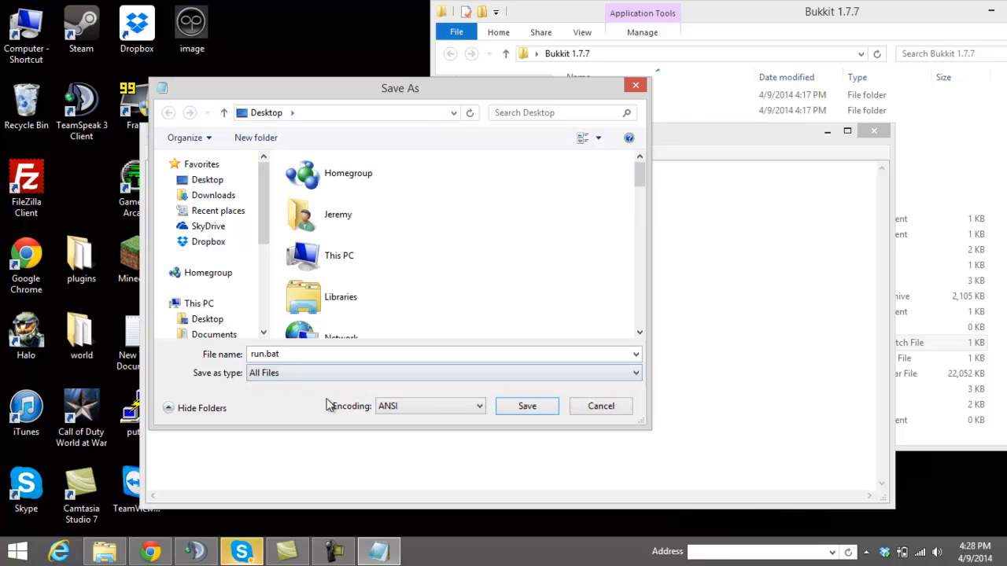
mouse_move(302, 394)
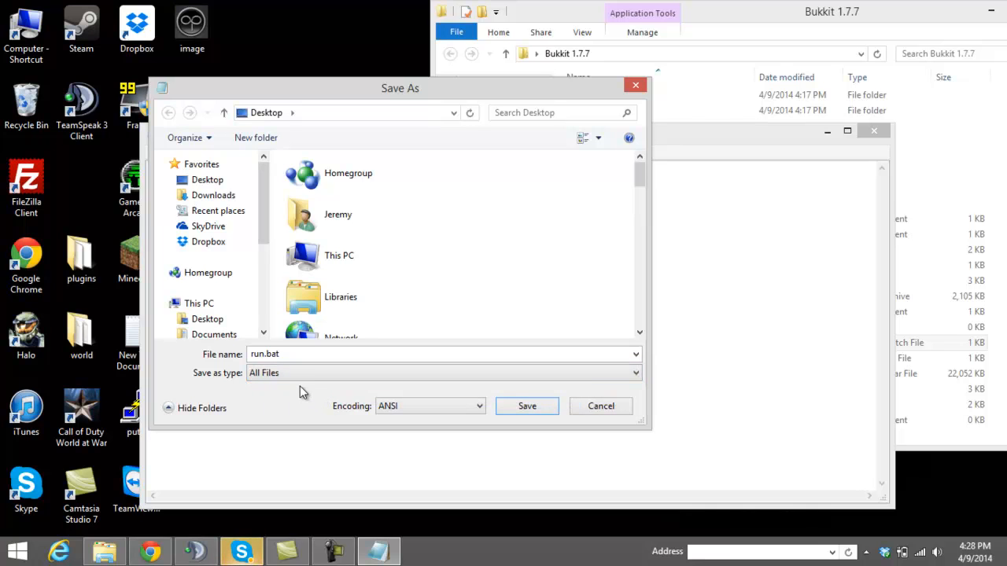
mouse_move(527, 406)
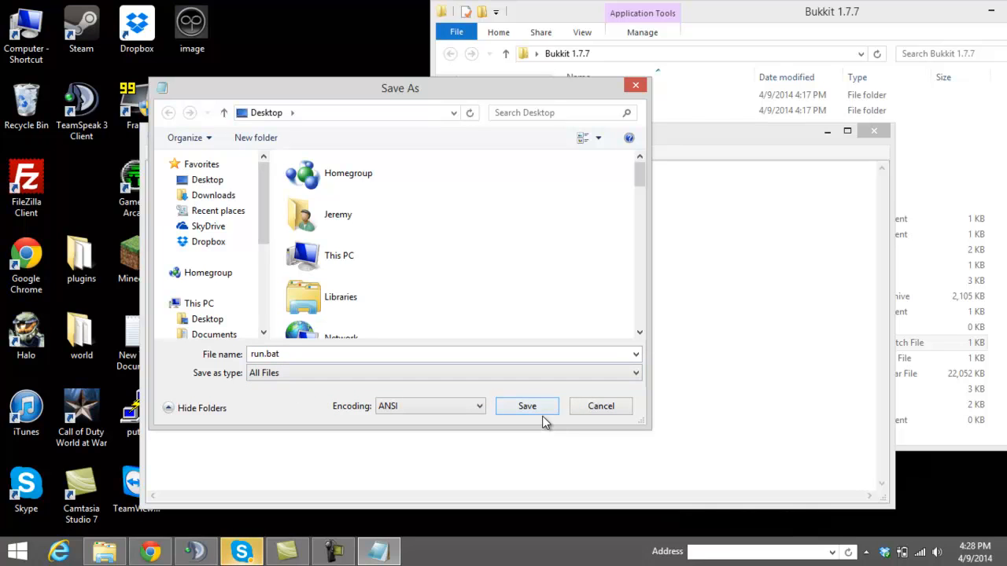
left_click(527, 406)
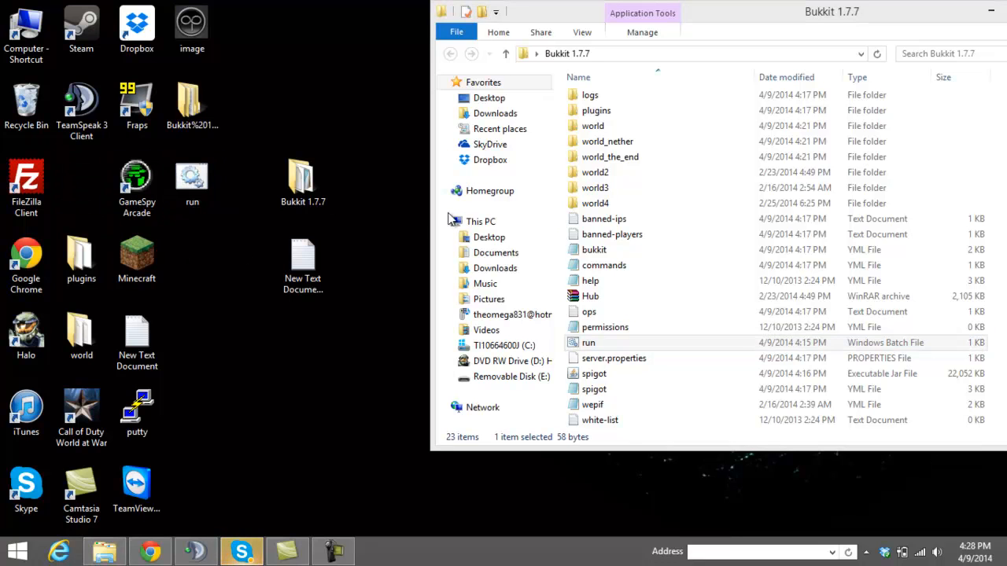
- Launch the run batch file in the Bukkit 1.7.7 folder to start the server
left_click(595, 249)
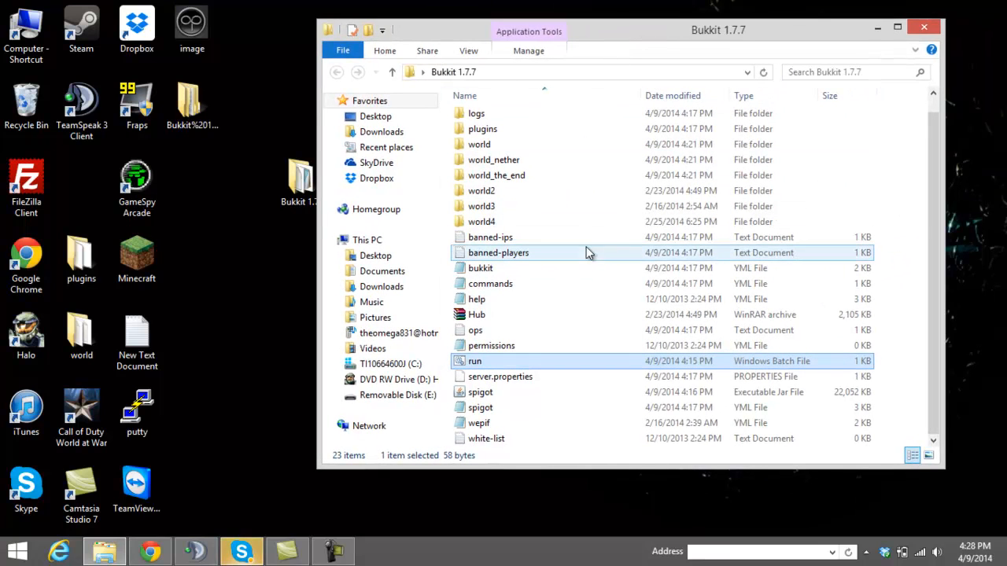
mouse_move(506, 392)
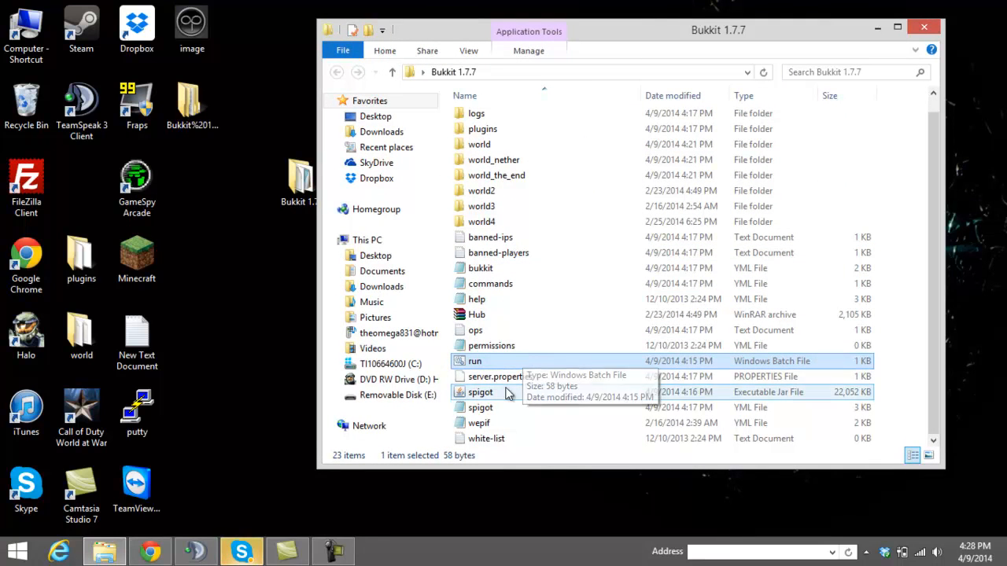
mouse_move(510, 360)
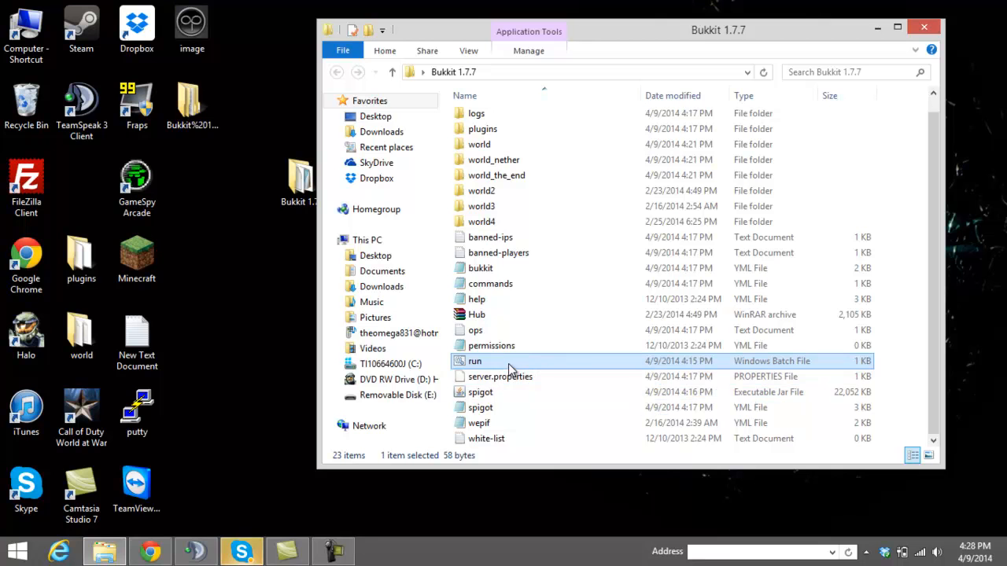
left_click(500, 376)
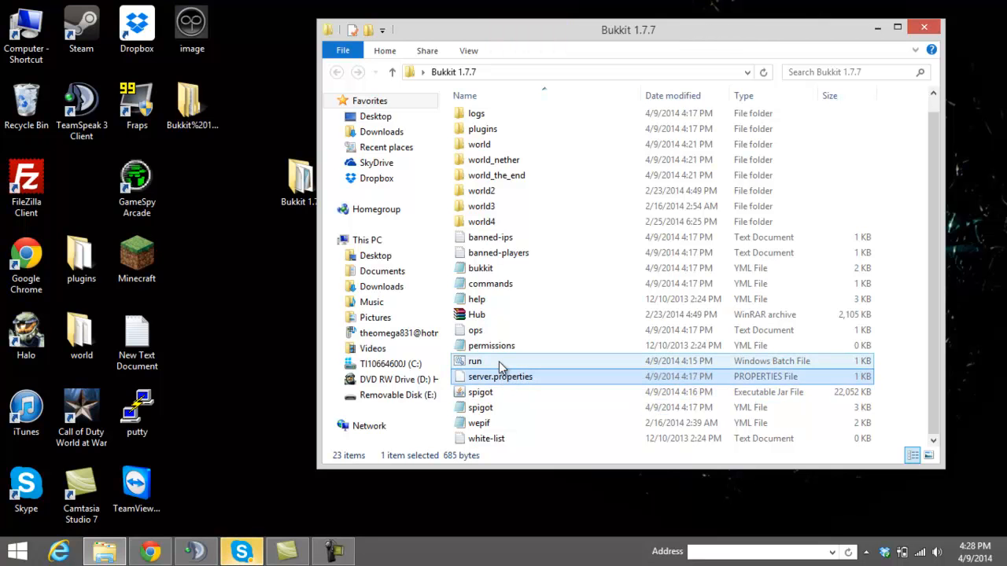
double_click(475, 360)
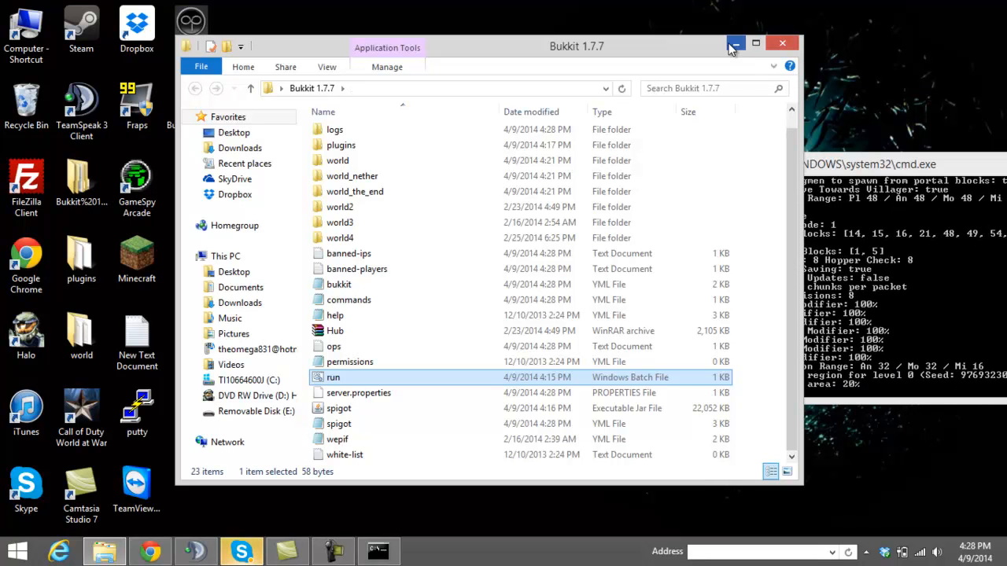
- Minimize Explorer to watch the console load PermissionsEx, WorldEdit and other plugins
left_click(736, 44)
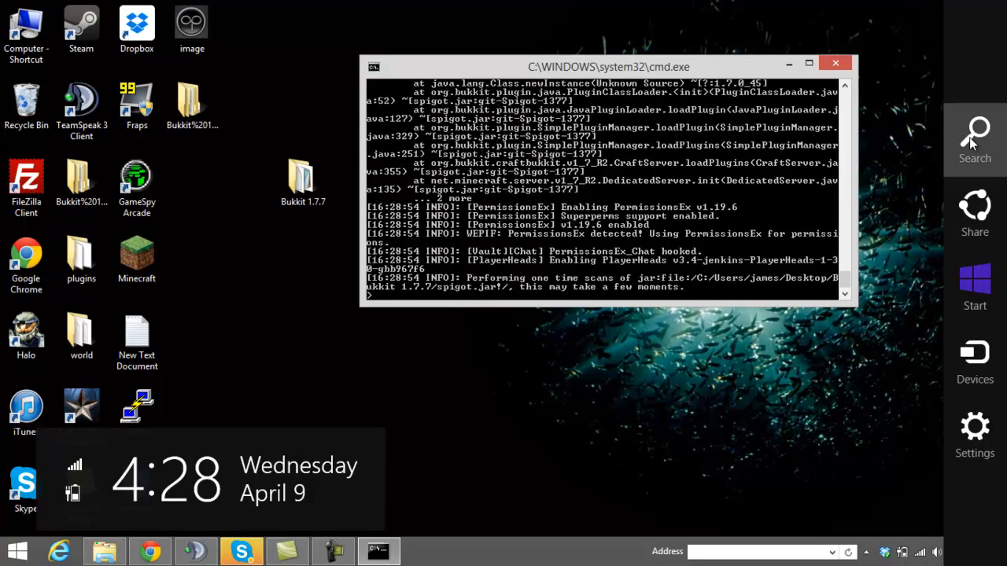
- Use the Run dialog with cmd to open a second command prompt beside the server console
left_click(975, 139)
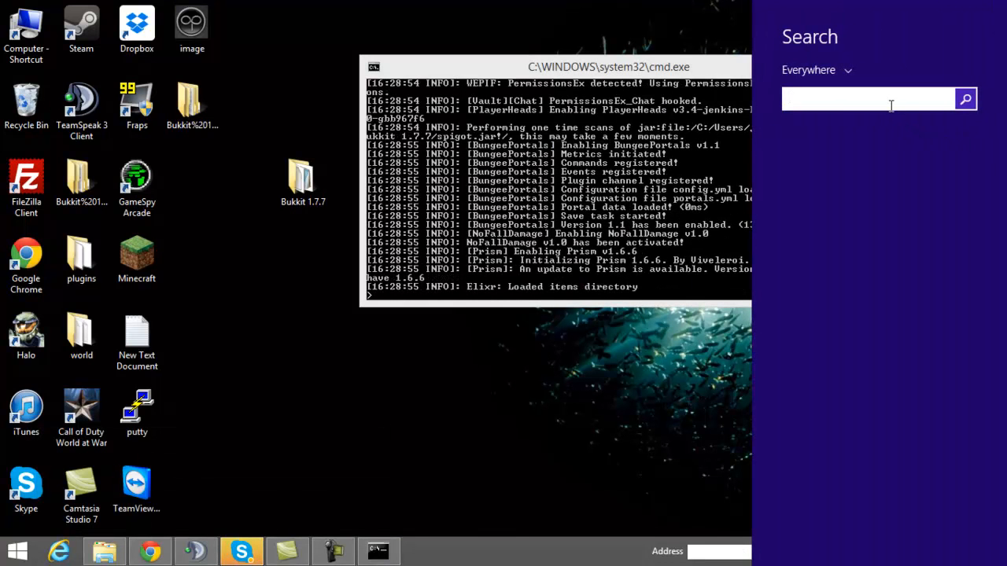
left_click(866, 98)
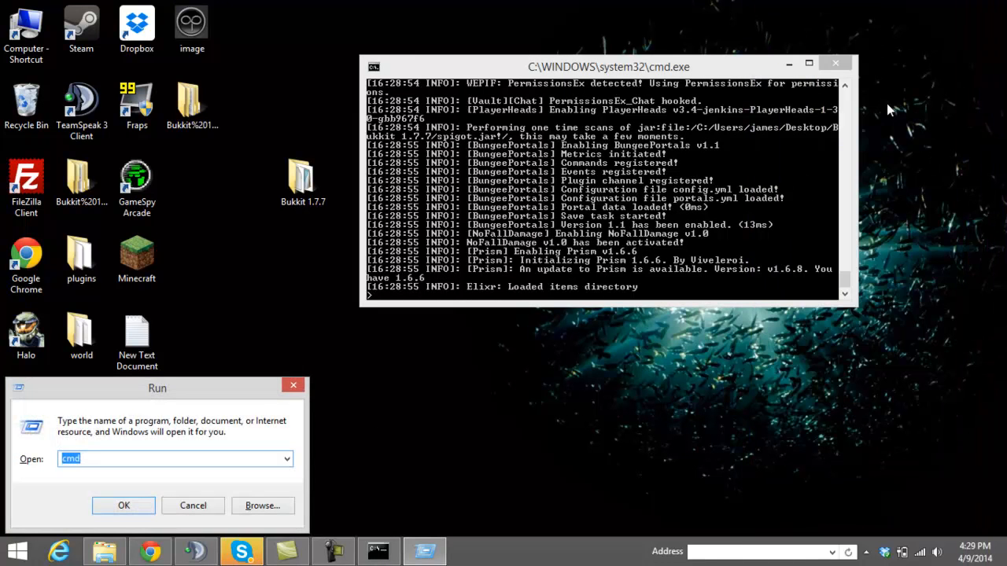
mouse_move(220, 402)
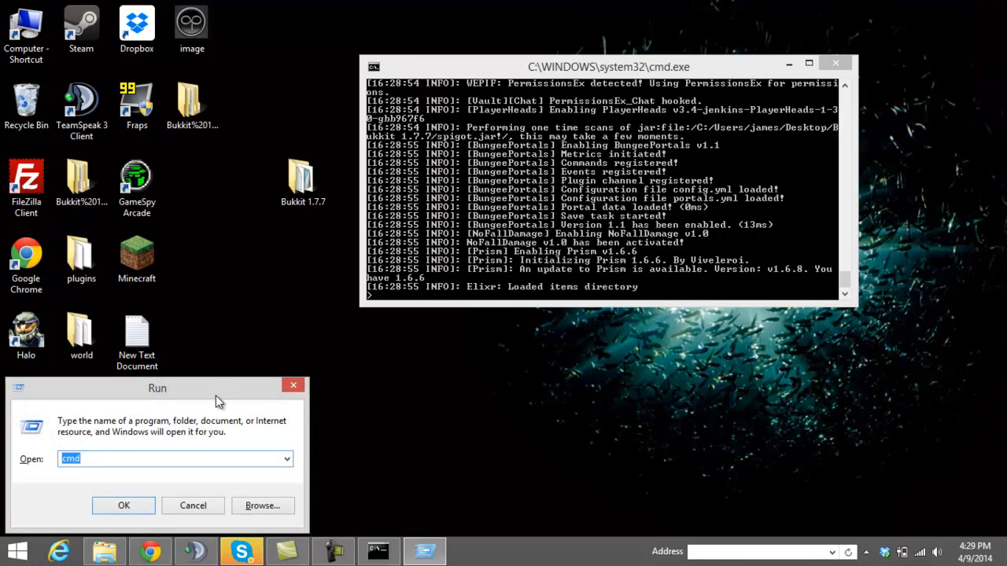
left_click_drag(157, 387, 232, 270)
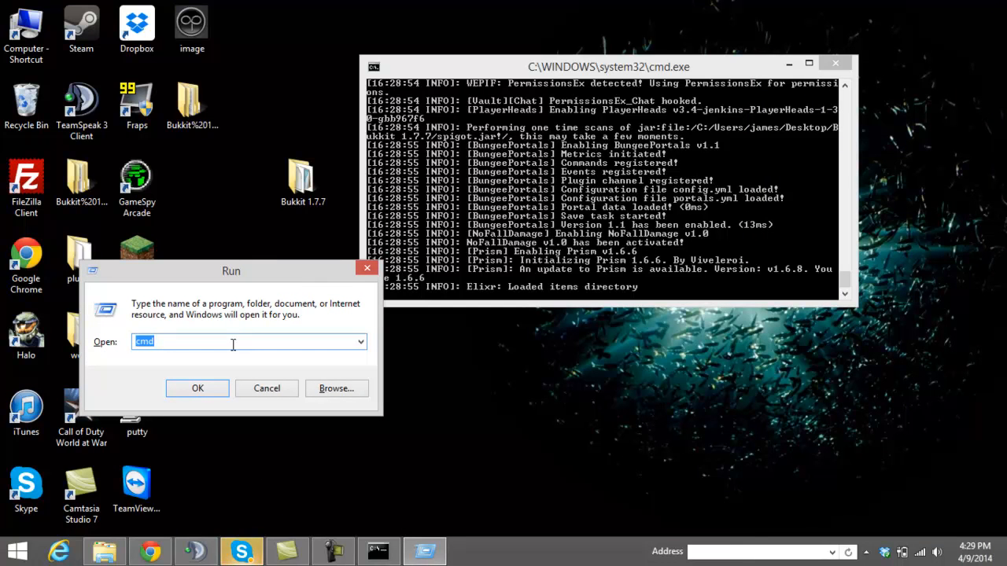
left_click(198, 388)
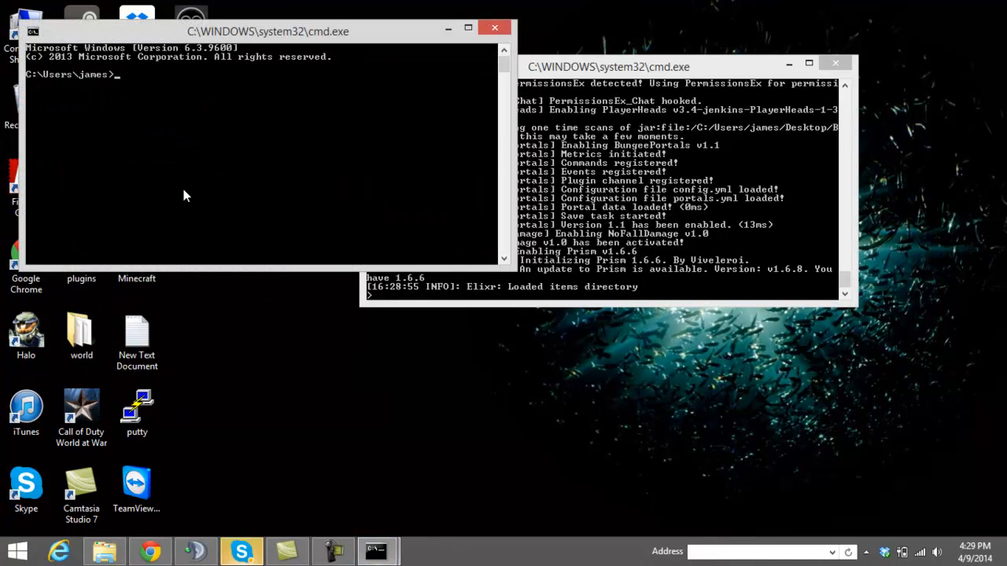
mouse_move(181, 149)
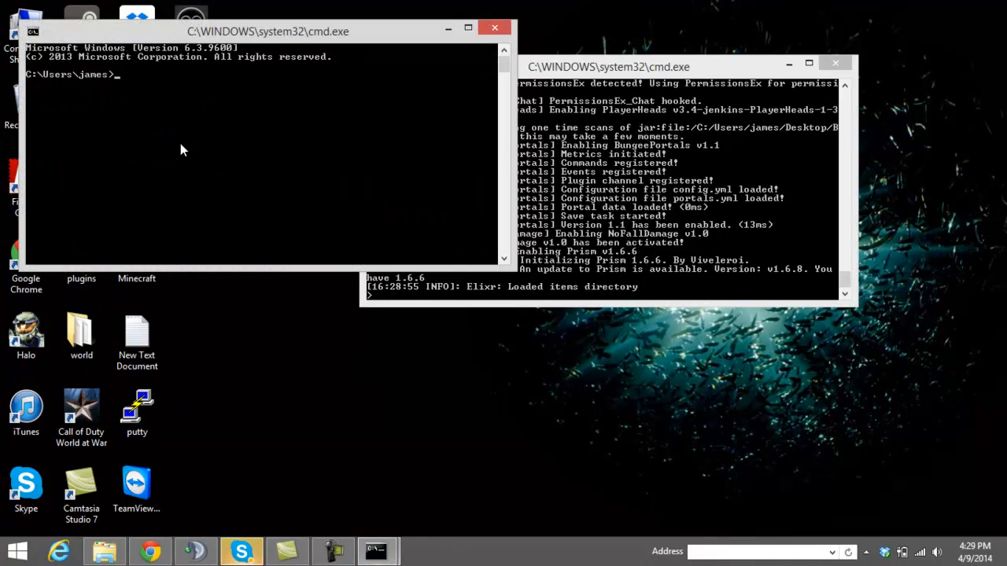
- Enter ipconfig in the new prompt without running it, then close that window
type("ipcon")
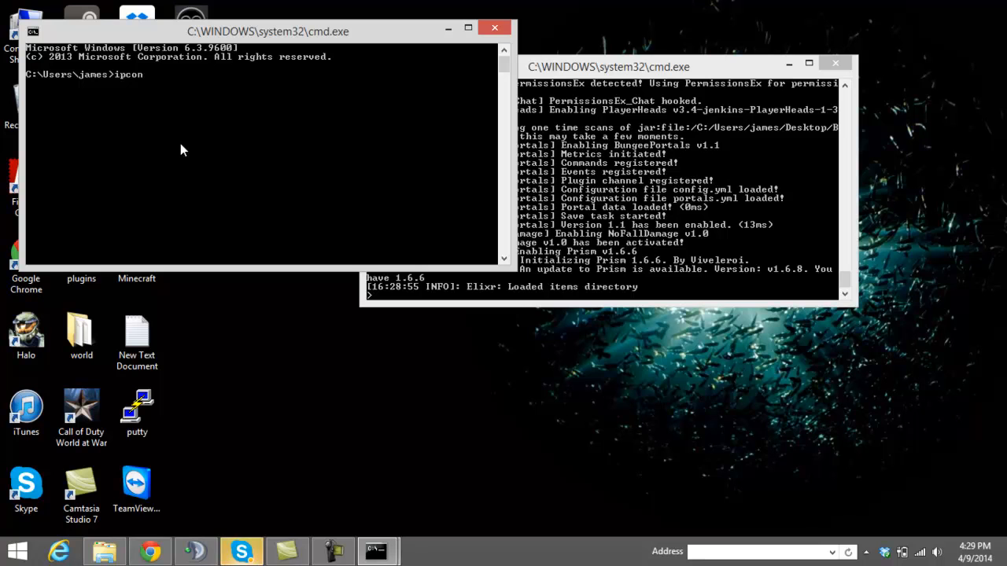
type("fig")
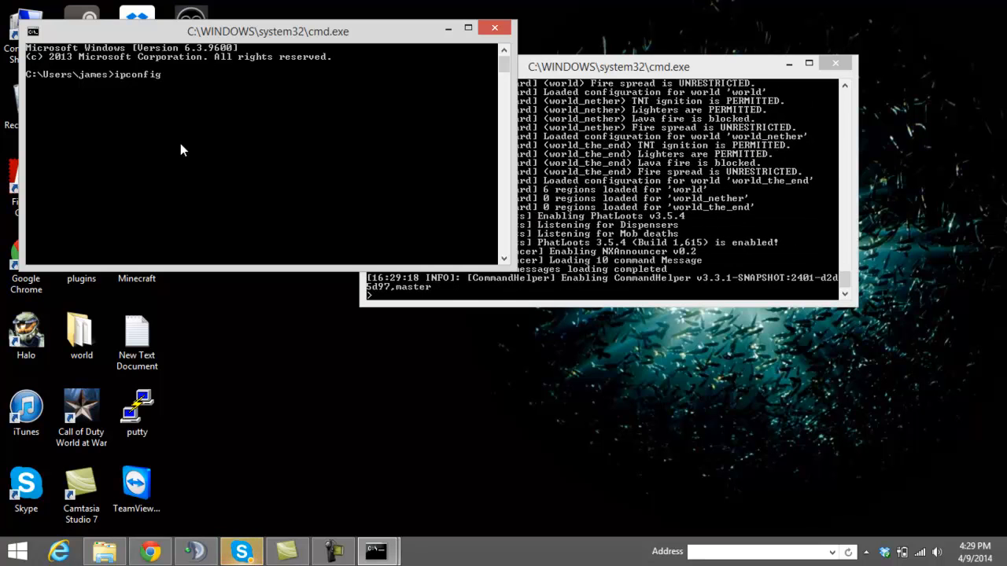
mouse_move(167, 126)
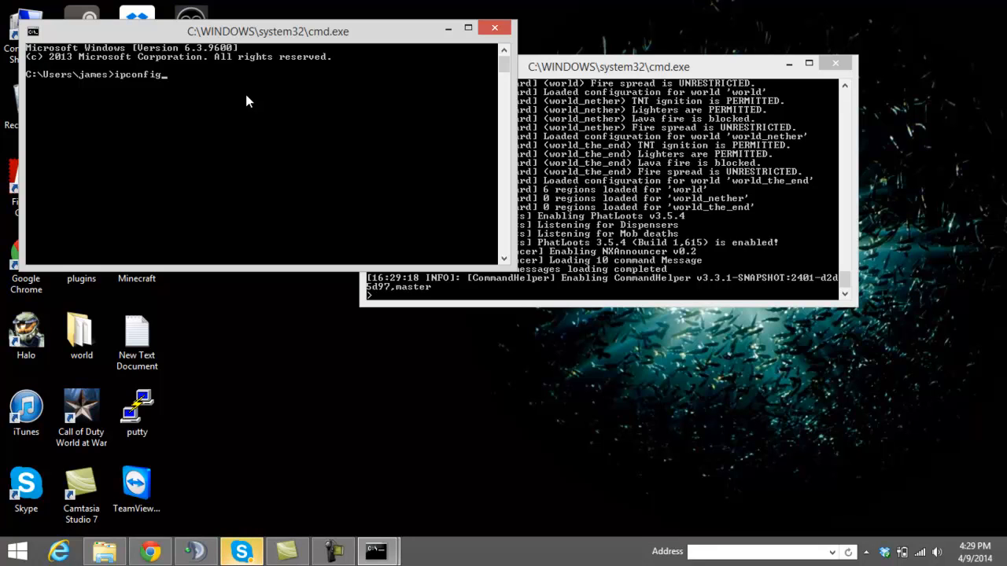
mouse_move(261, 104)
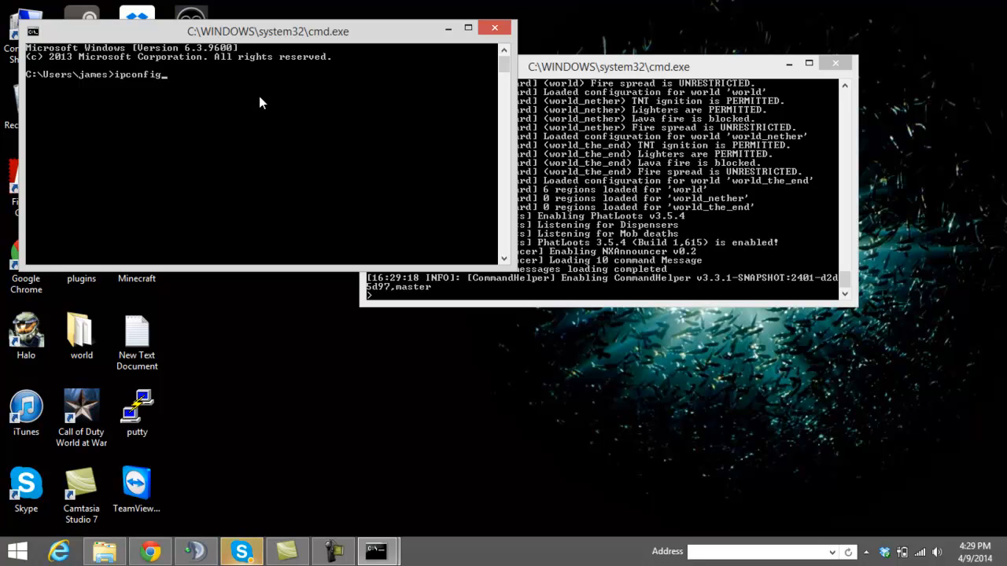
mouse_move(313, 92)
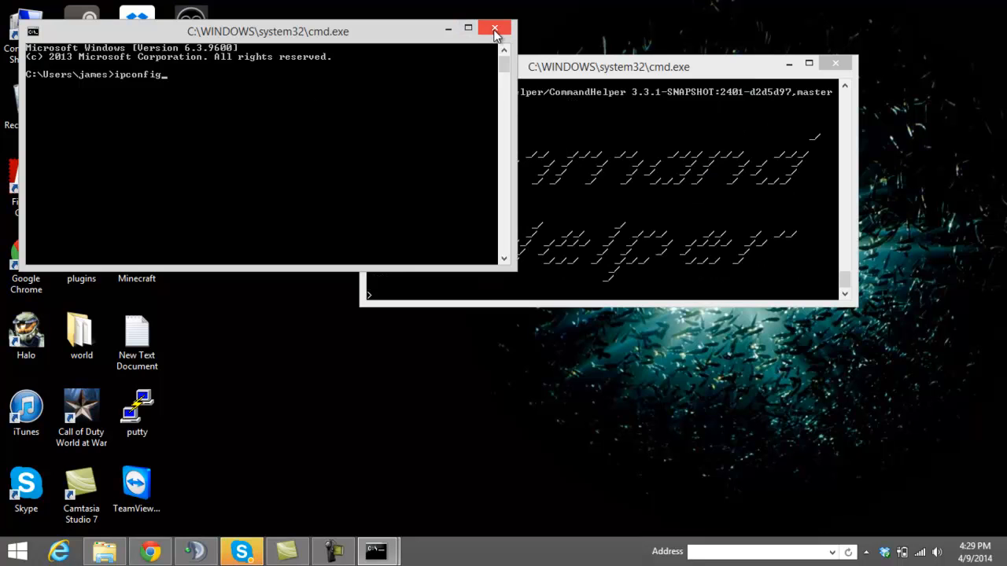
left_click(494, 29)
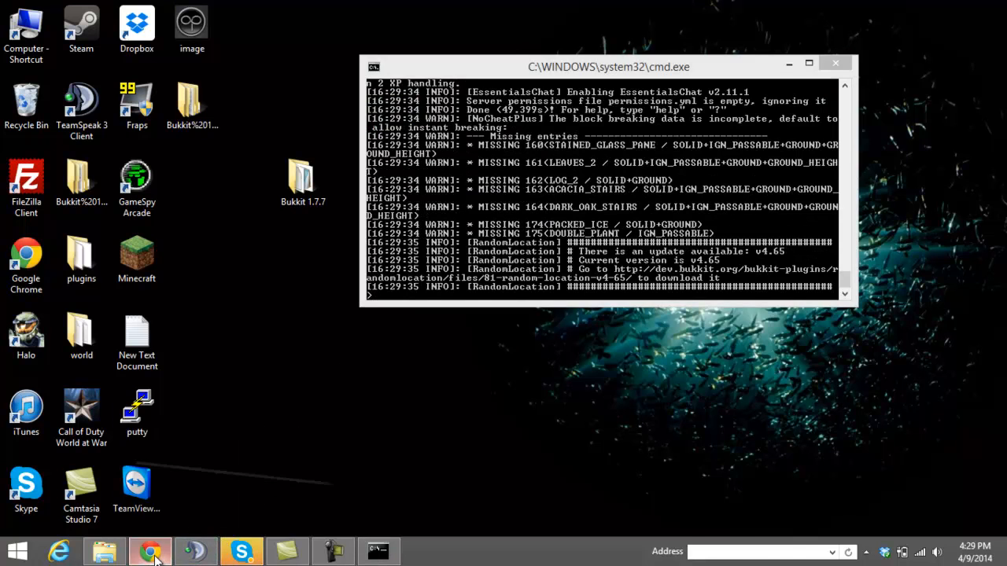
- Bring Chrome forward and navigate to the router address 10.0.0.1
left_click(150, 550)
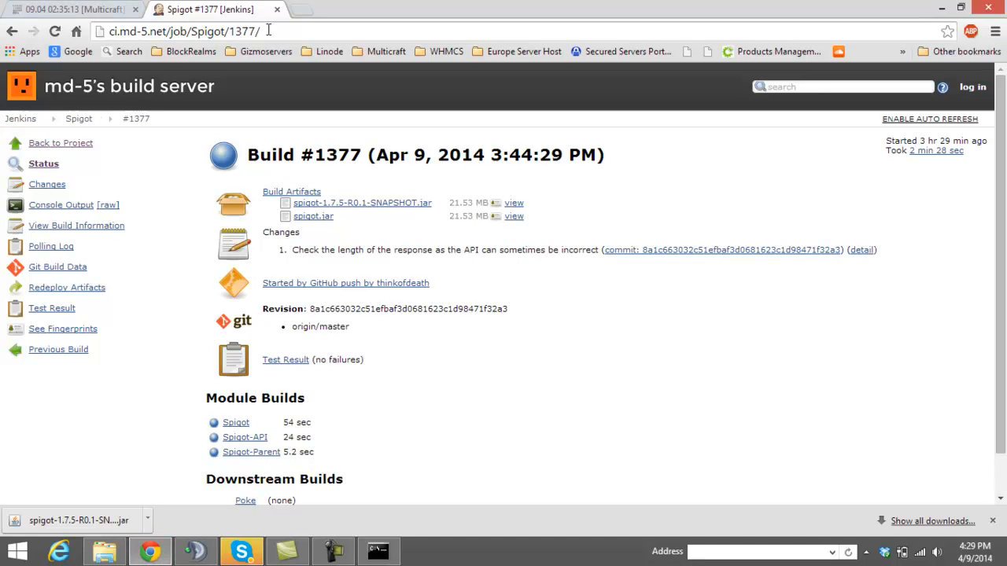
left_click(181, 31)
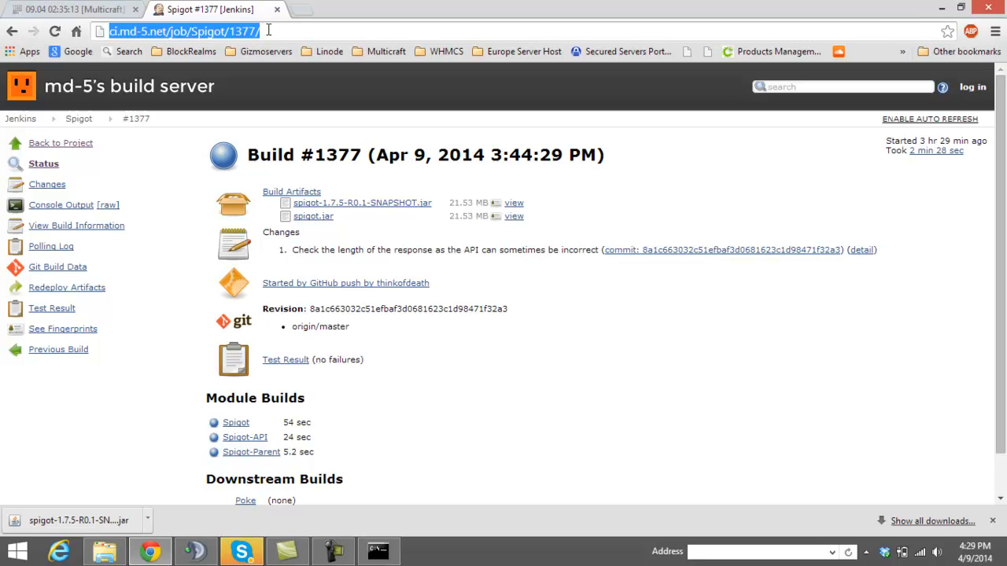
type("1")
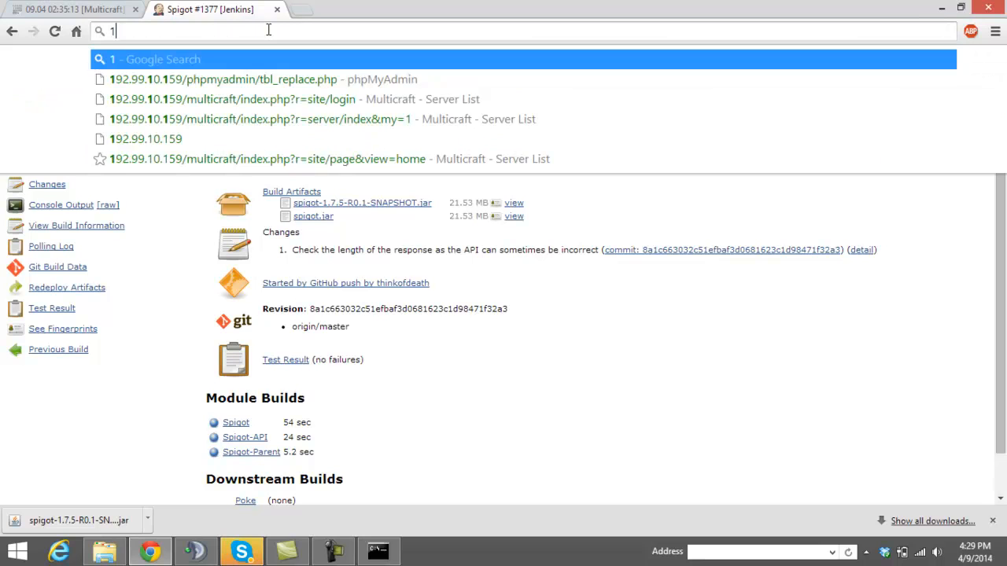
type("0.0.0.1")
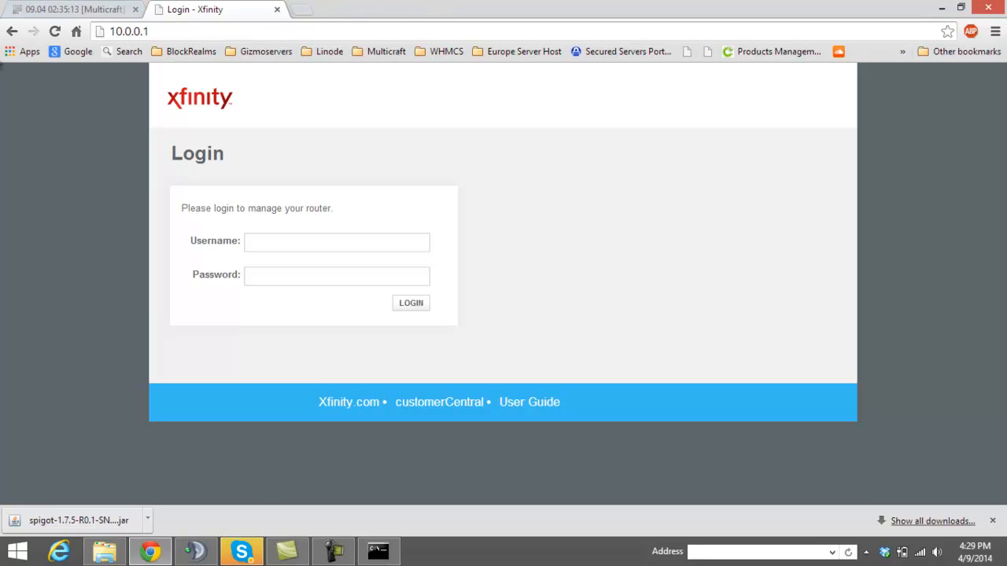
- Attempt router login with username admin and dismiss the authentication failed error
left_click(337, 242)
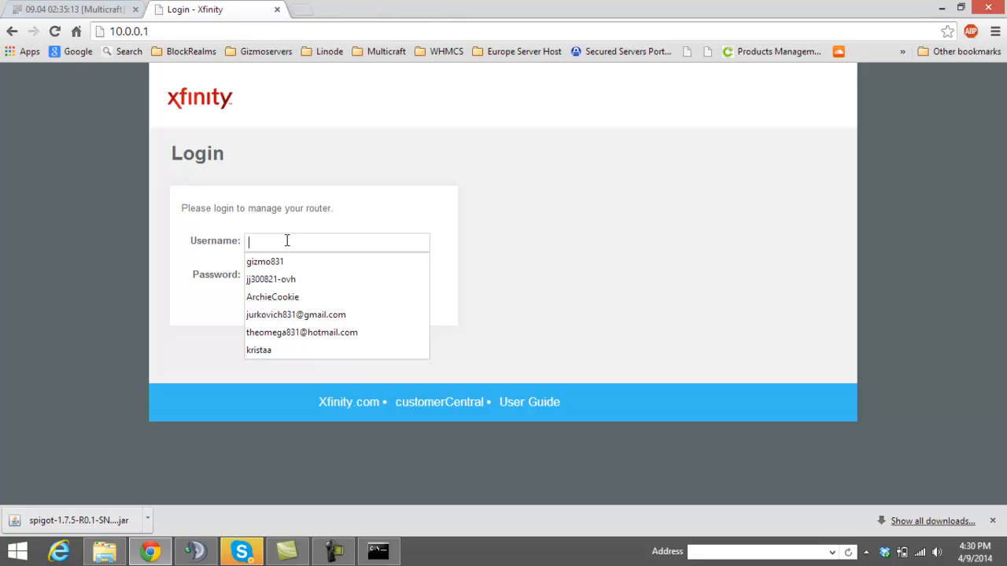
type("admin")
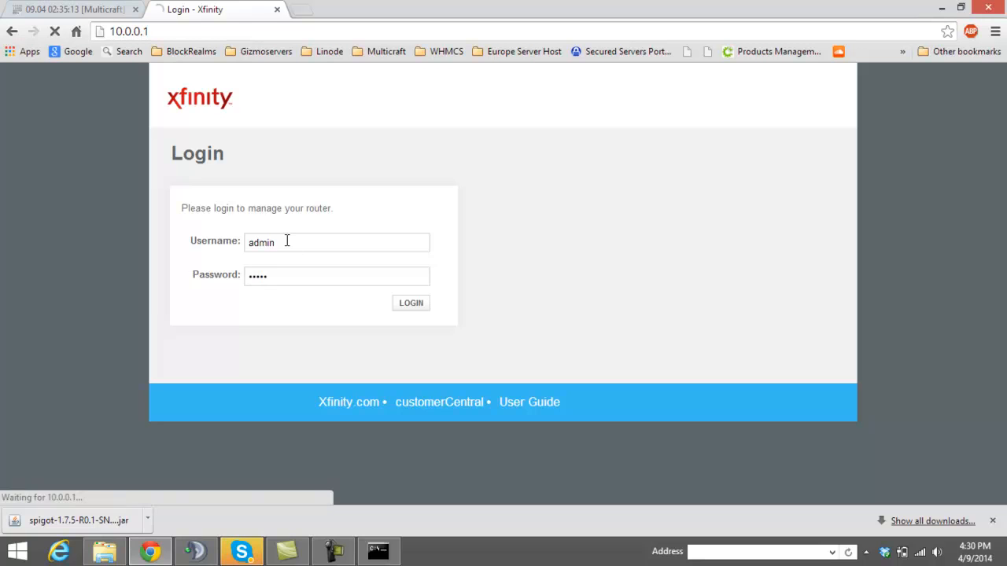
left_click(410, 303)
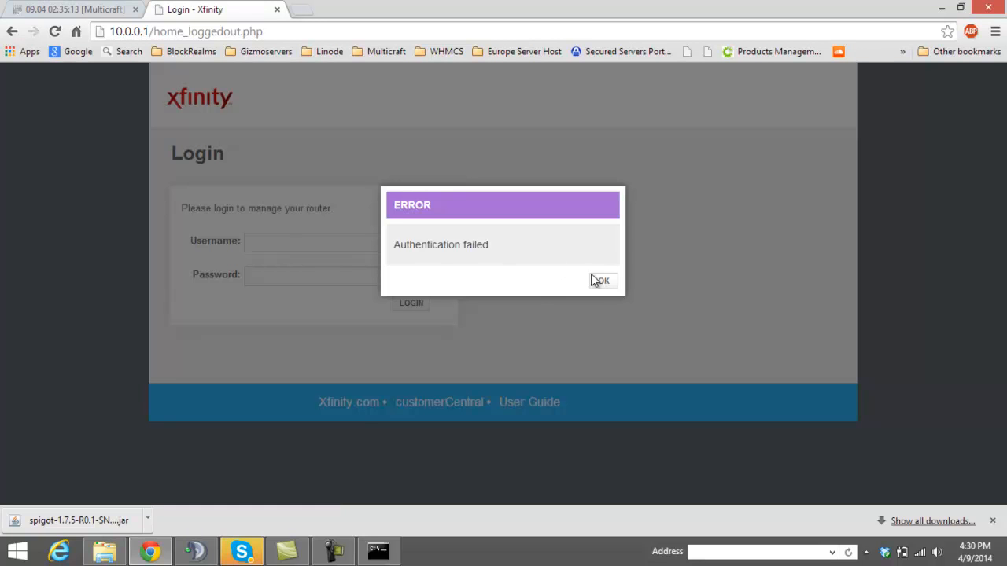
left_click(601, 281)
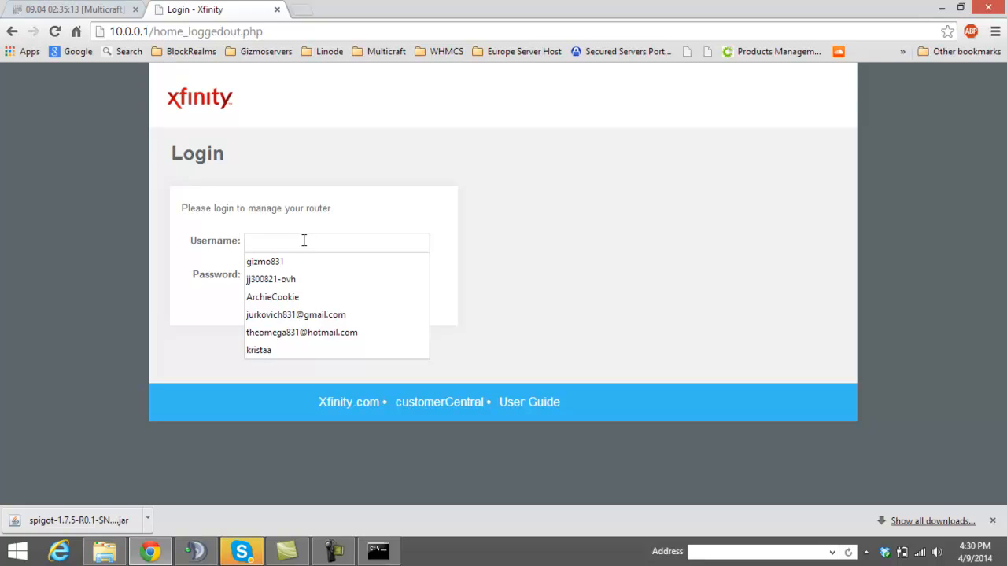
- Retry the admin login successfully and go to Advanced > Port Forwarding listing the MC rule
type("admin")
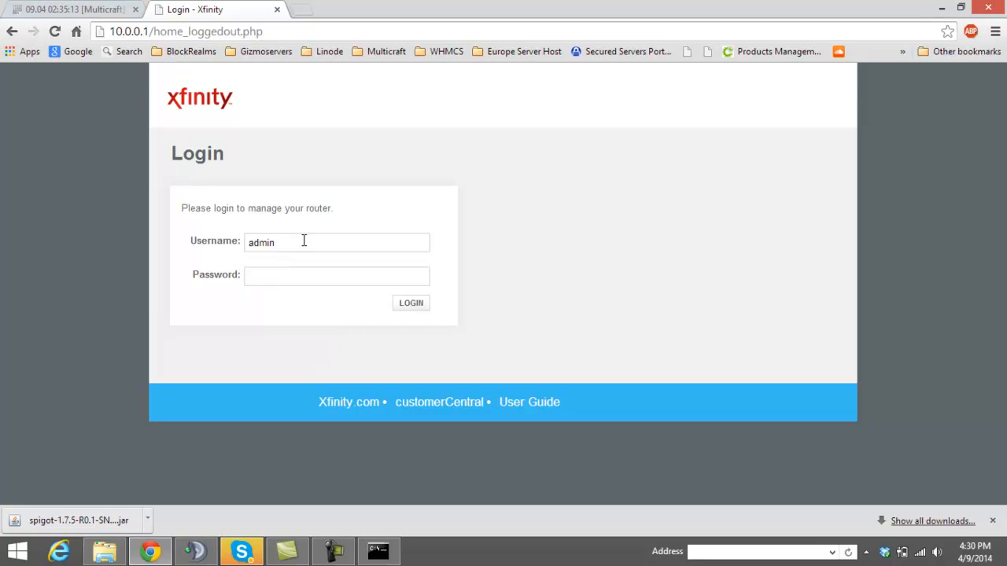
left_click(337, 275)
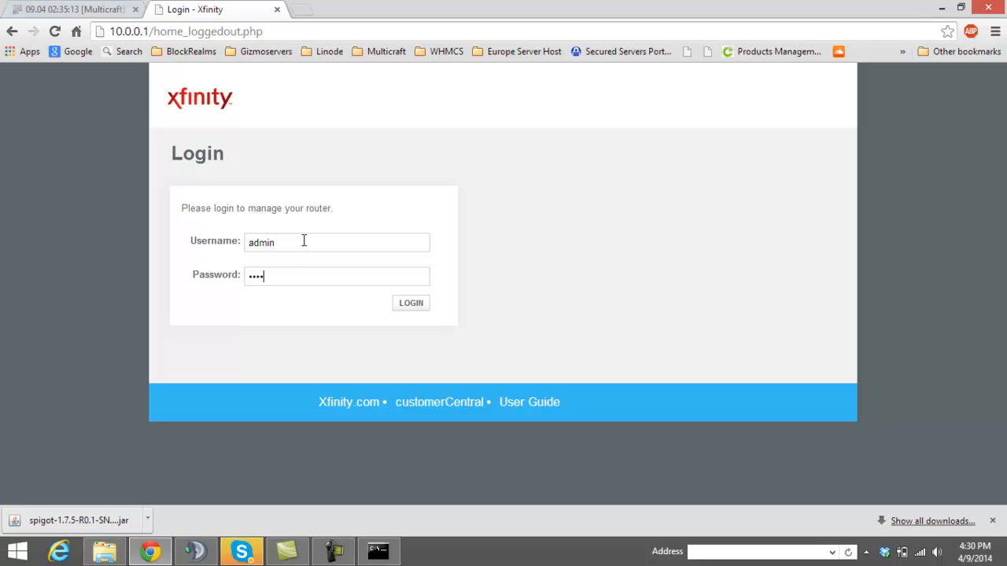
left_click(411, 302)
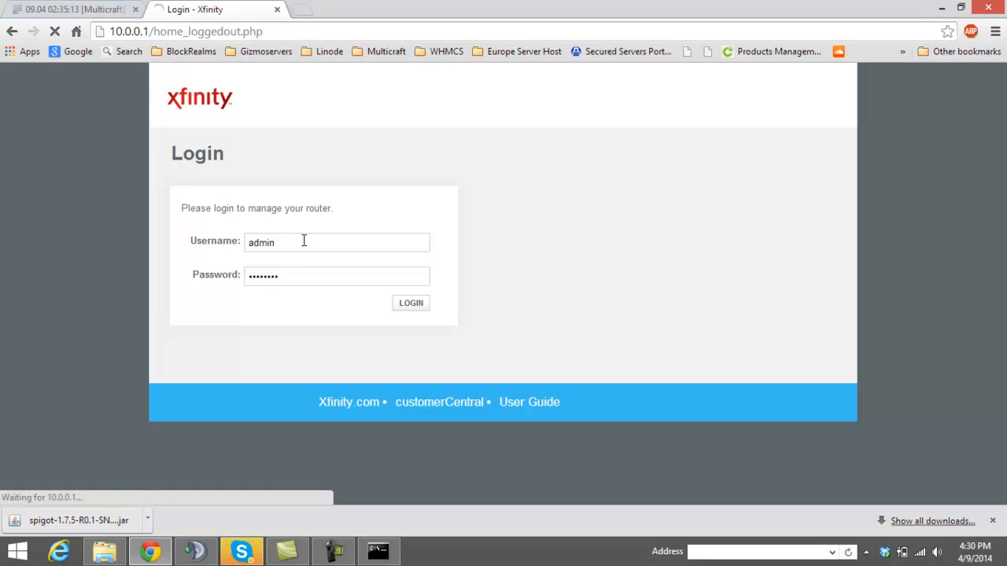
left_click(411, 302)
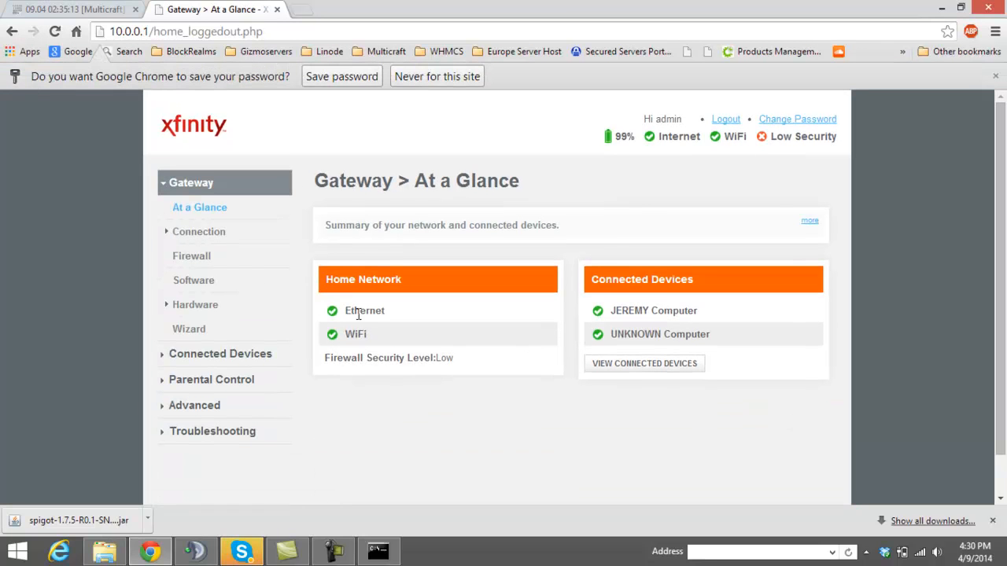
scroll("down", 3)
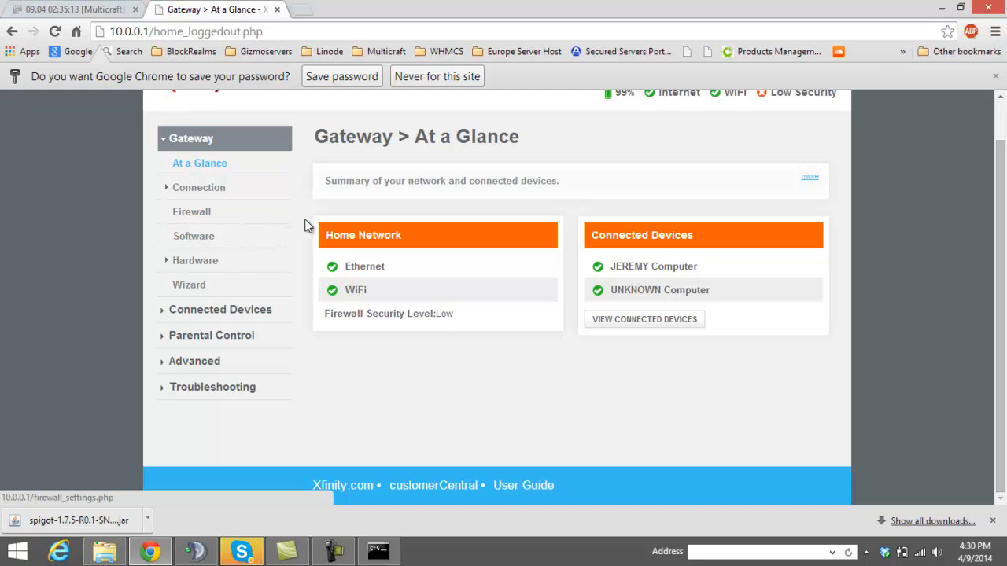
mouse_move(195, 261)
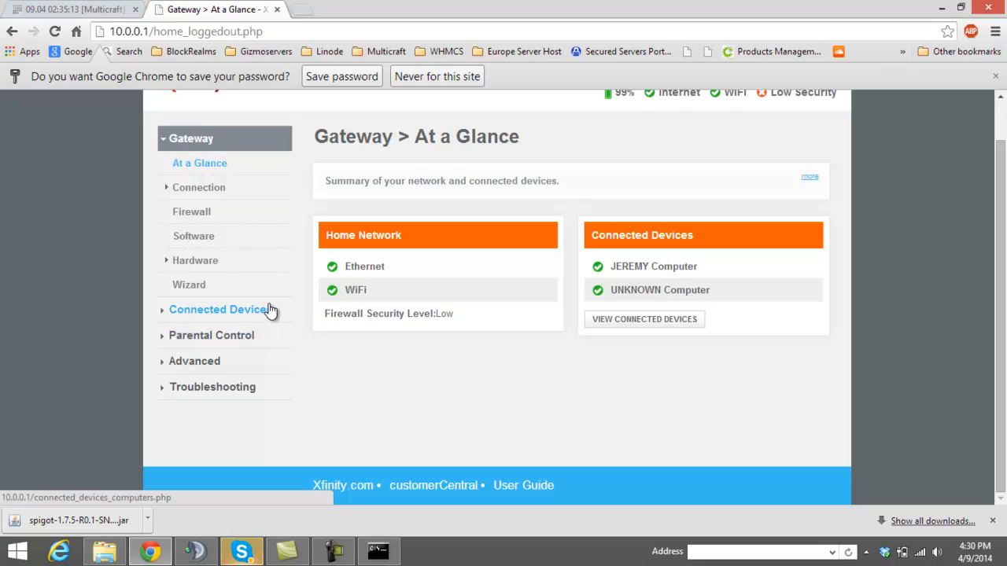
mouse_move(239, 362)
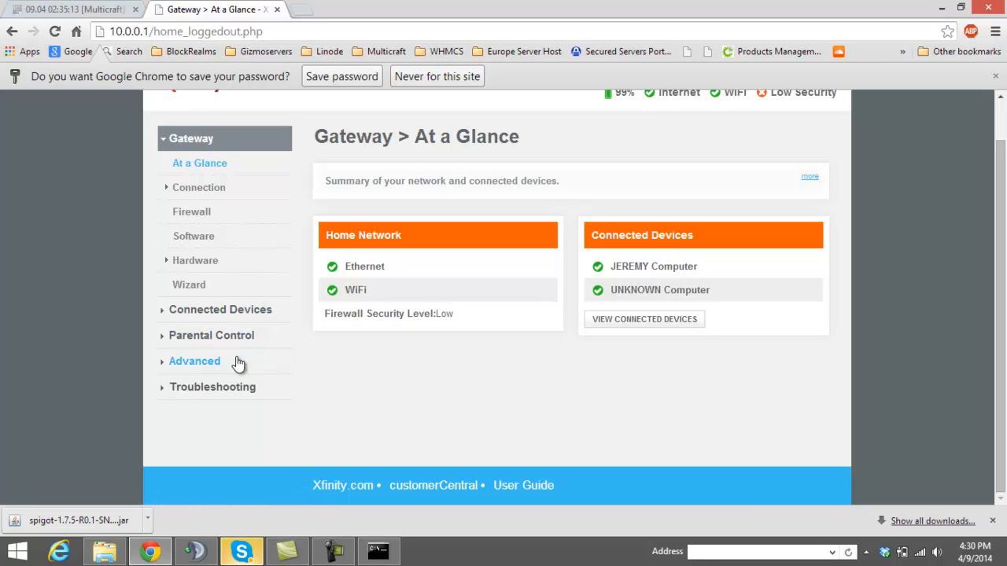
left_click(195, 360)
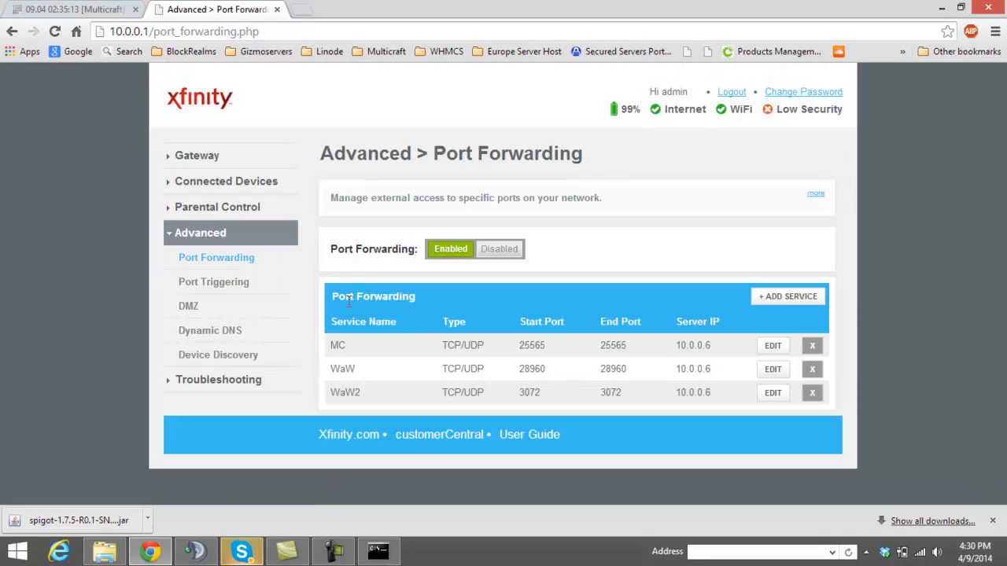
mouse_move(354, 365)
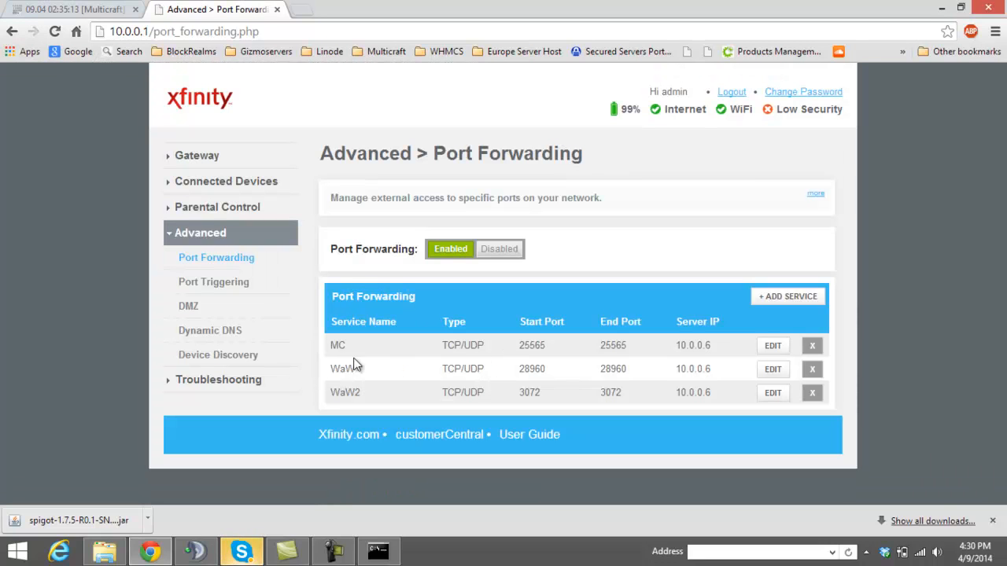
mouse_move(448, 302)
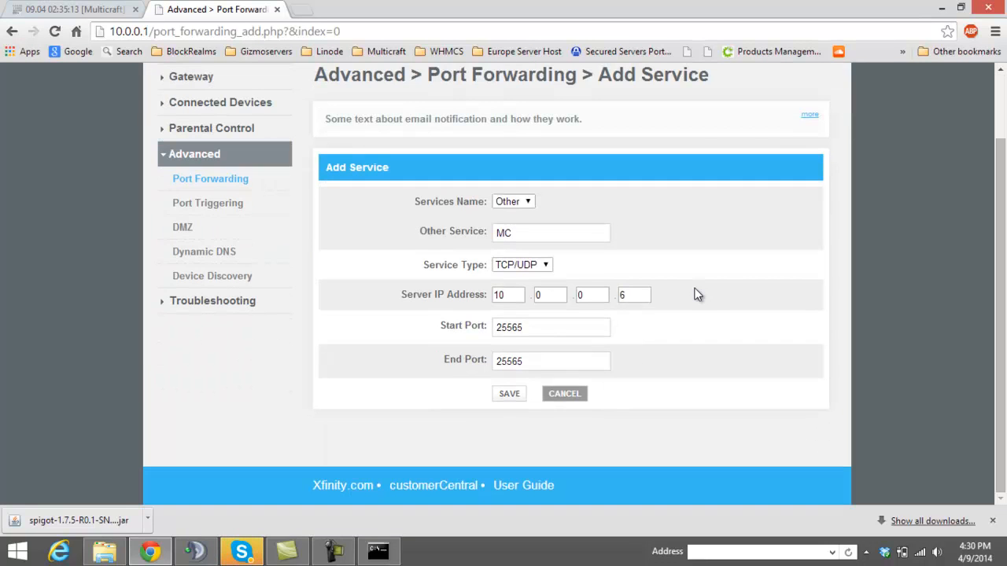
mouse_move(535, 217)
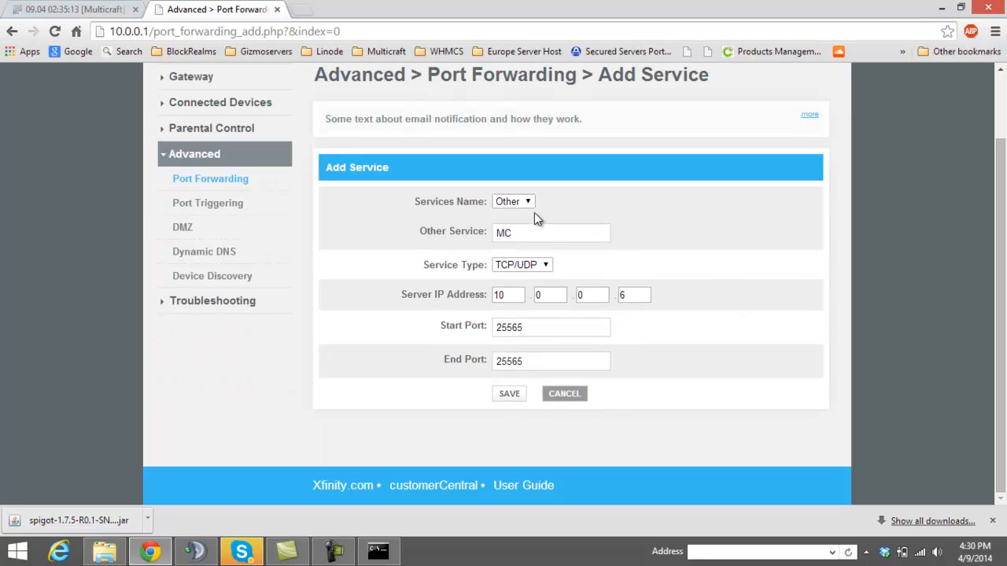
mouse_move(456, 265)
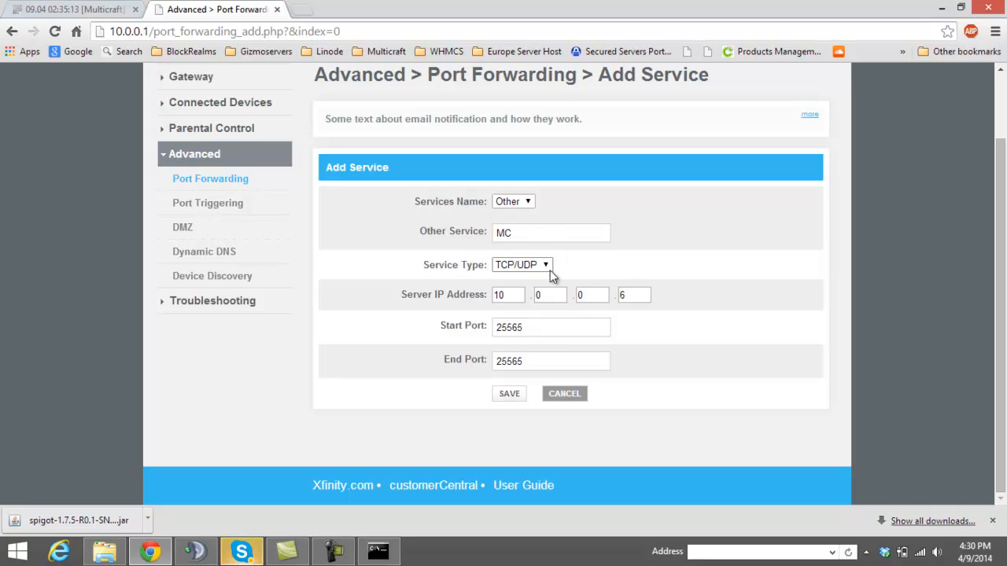
mouse_move(560, 321)
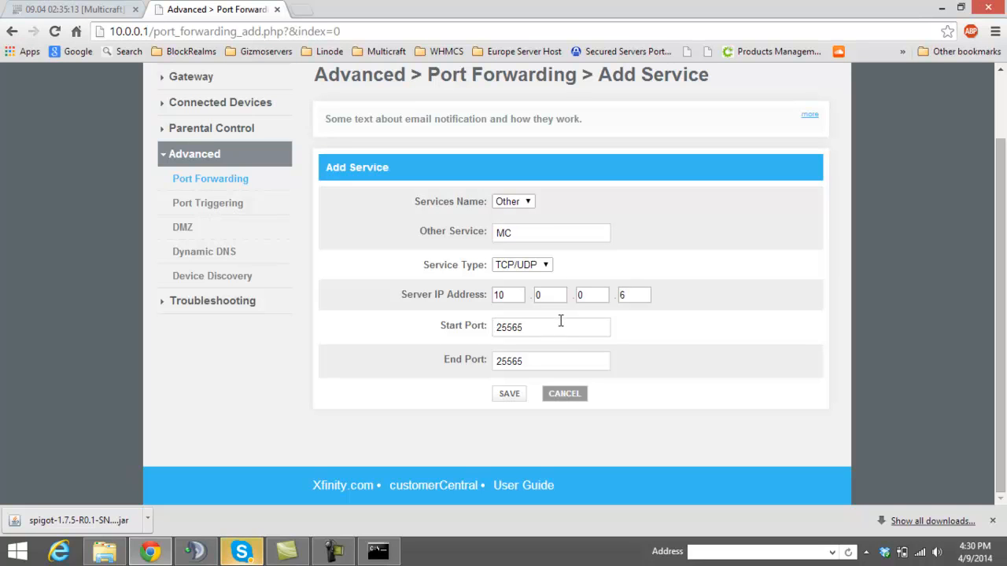
mouse_move(417, 303)
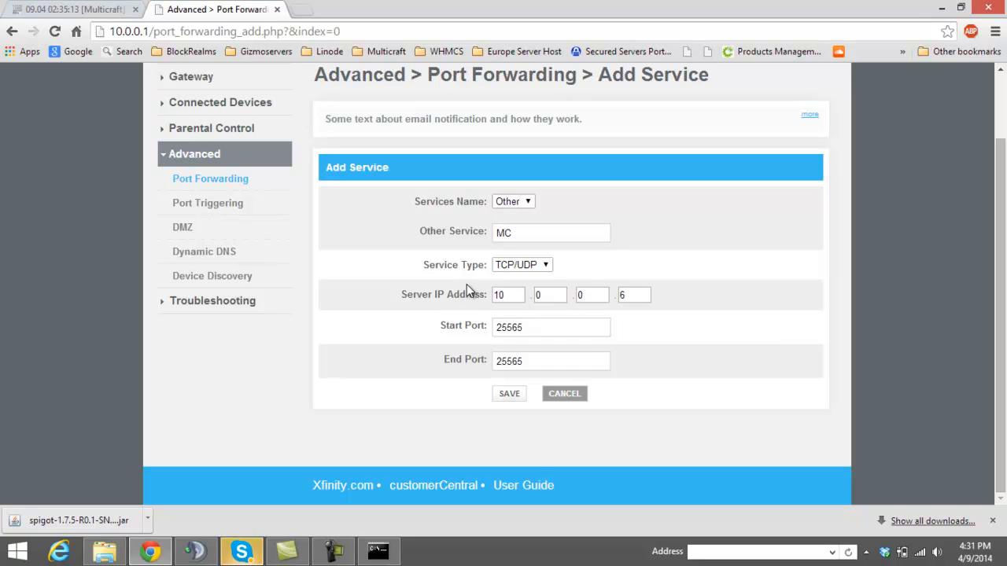
mouse_move(453, 274)
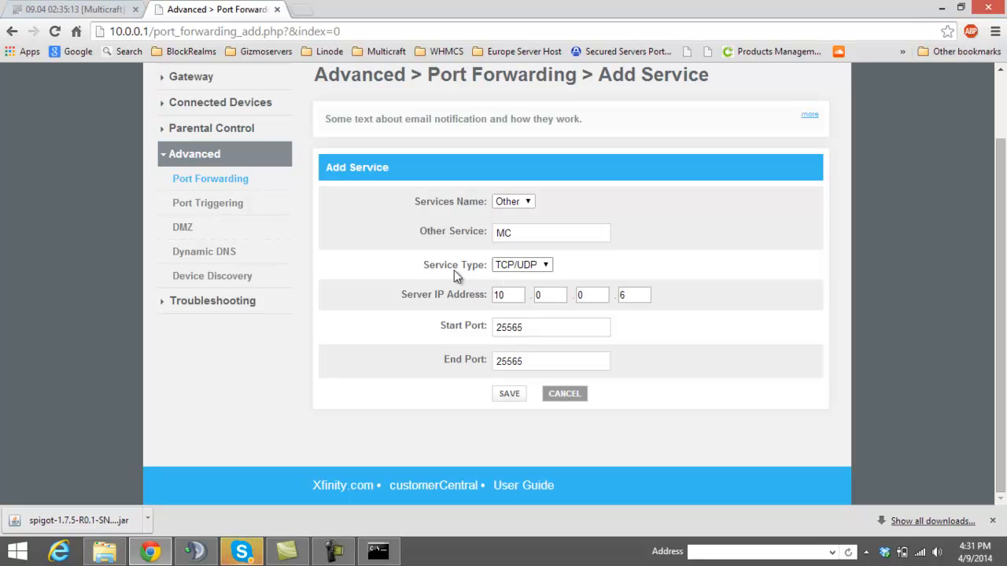
mouse_move(542, 274)
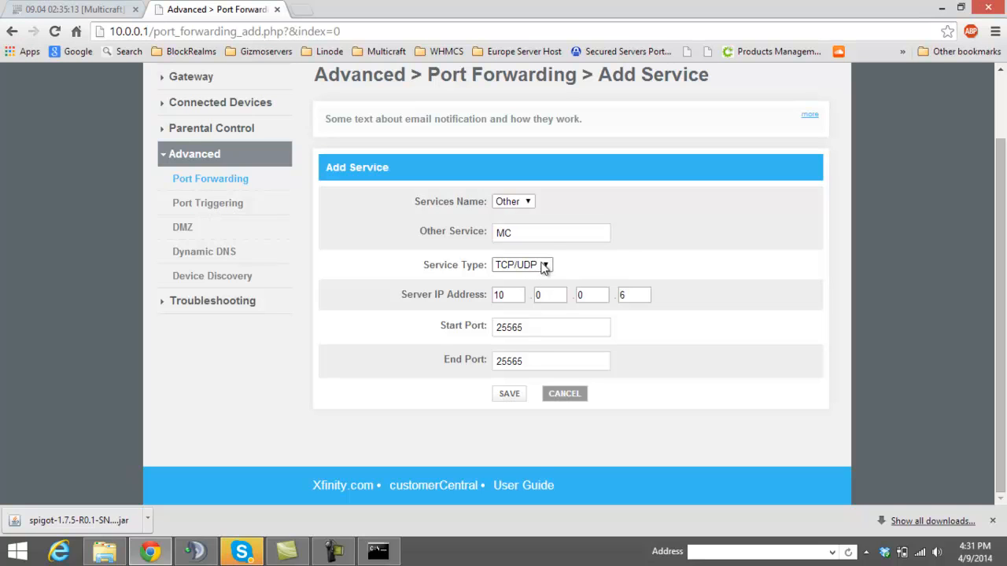
mouse_move(548, 391)
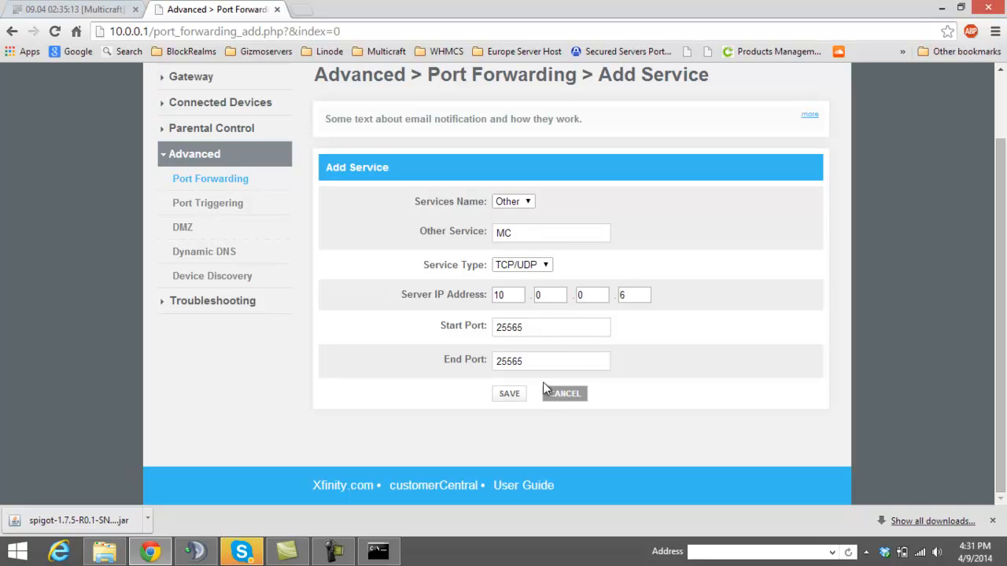
mouse_move(570, 352)
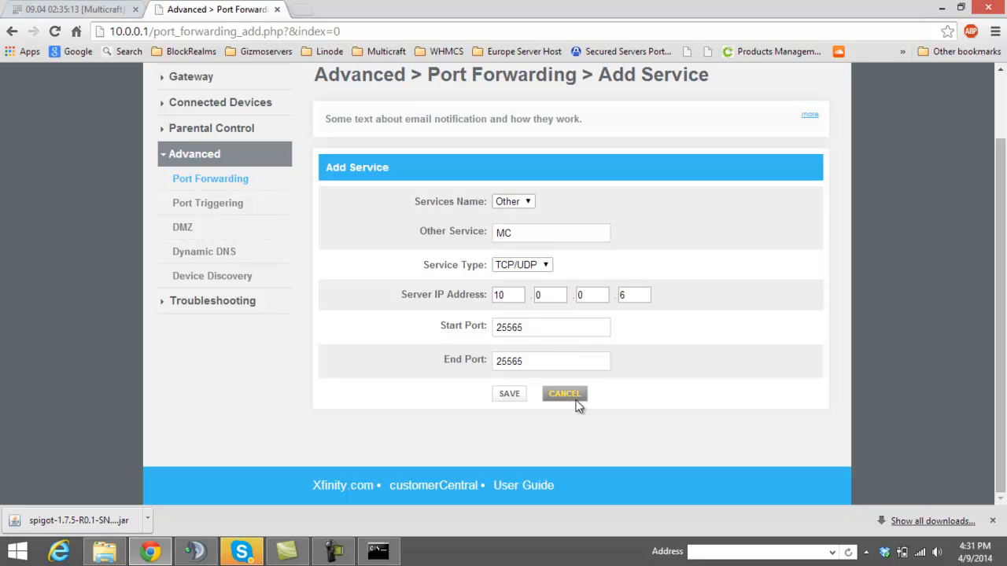
mouse_move(712, 325)
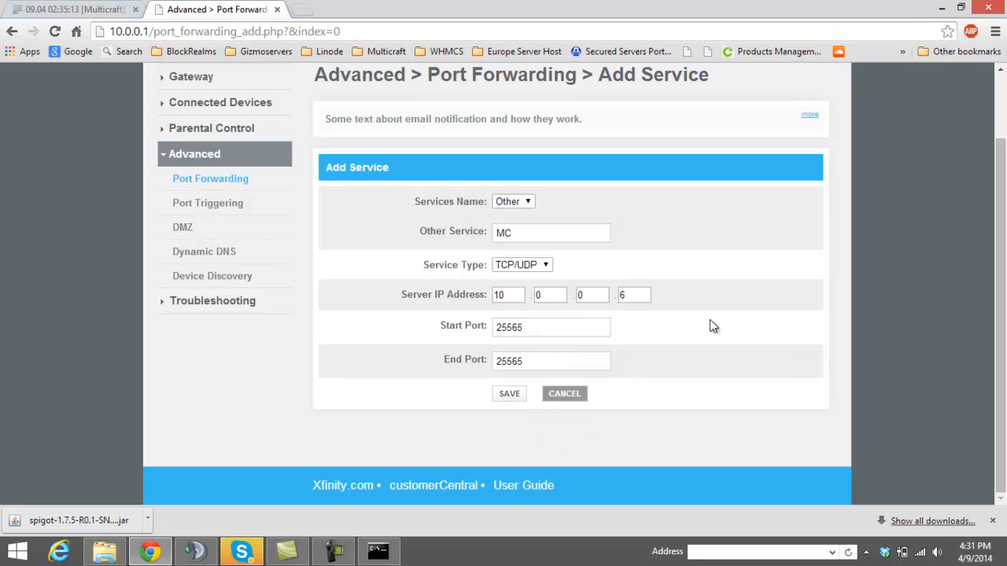
mouse_move(746, 317)
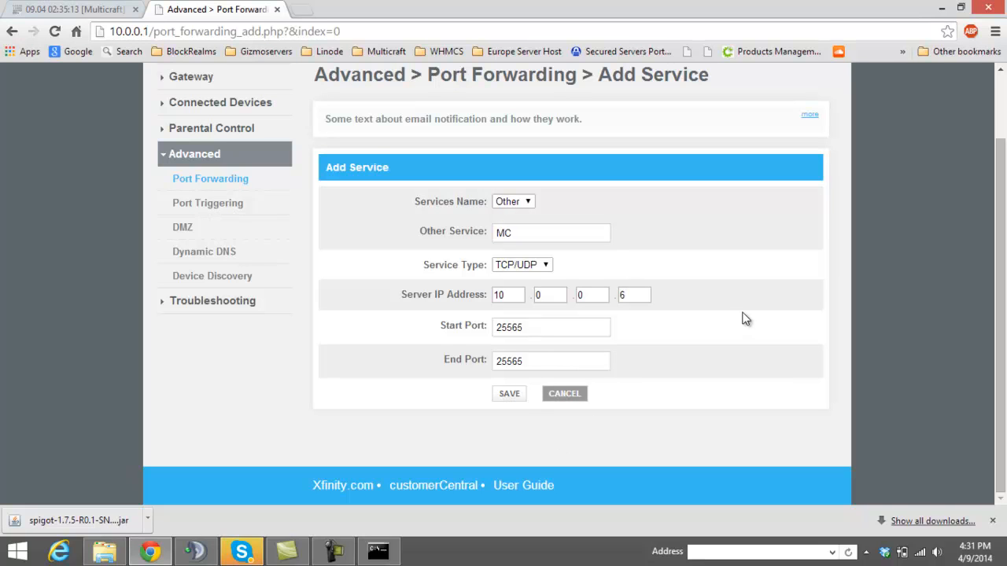
mouse_move(683, 283)
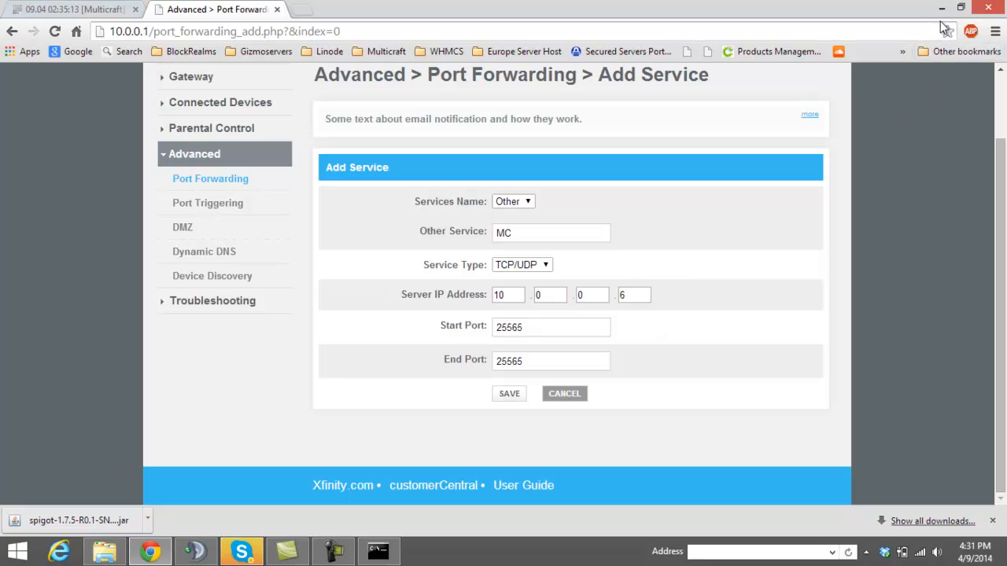
mouse_move(856, 6)
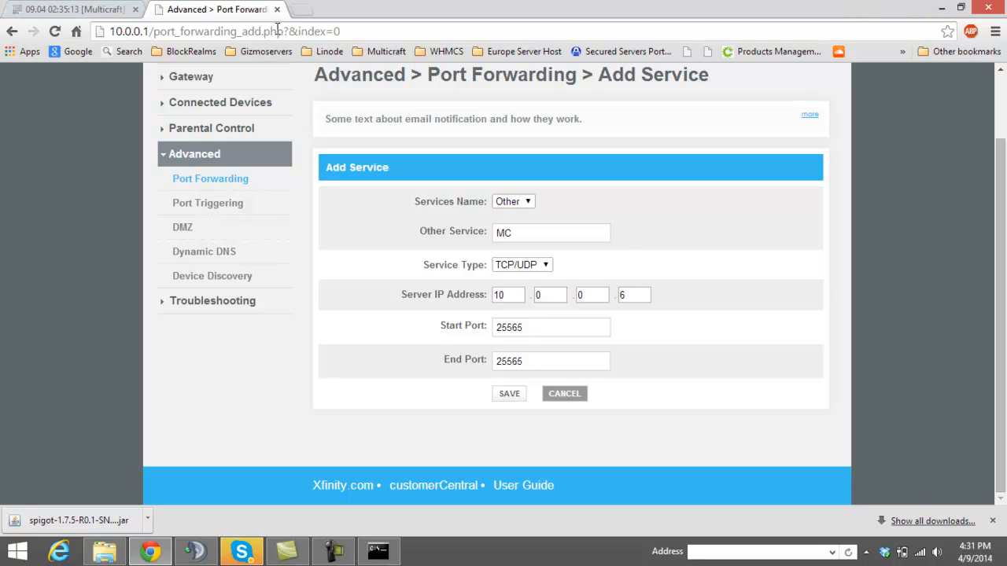
- Navigate Chrome from the router page to google.com
left_click(220, 31)
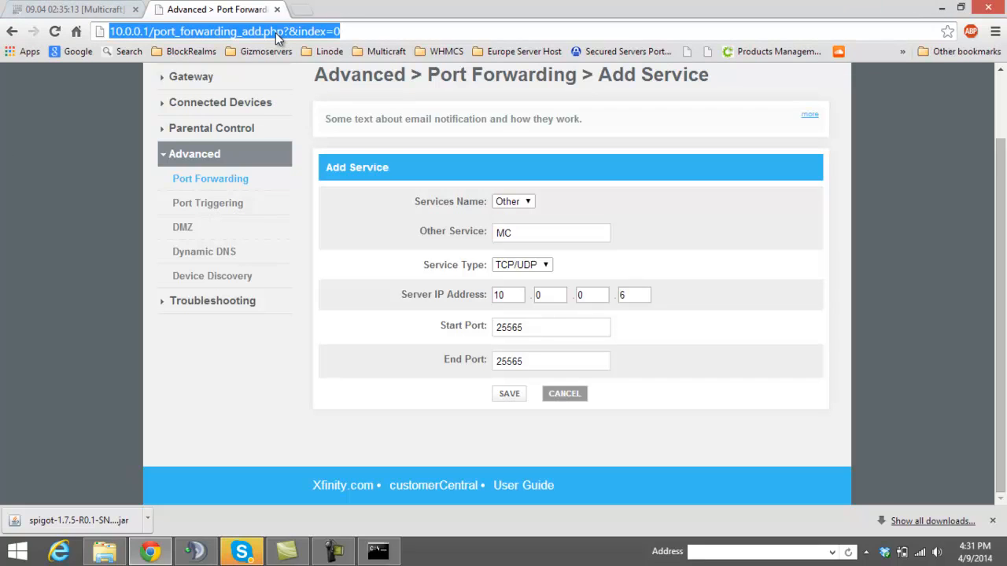
type("google.com")
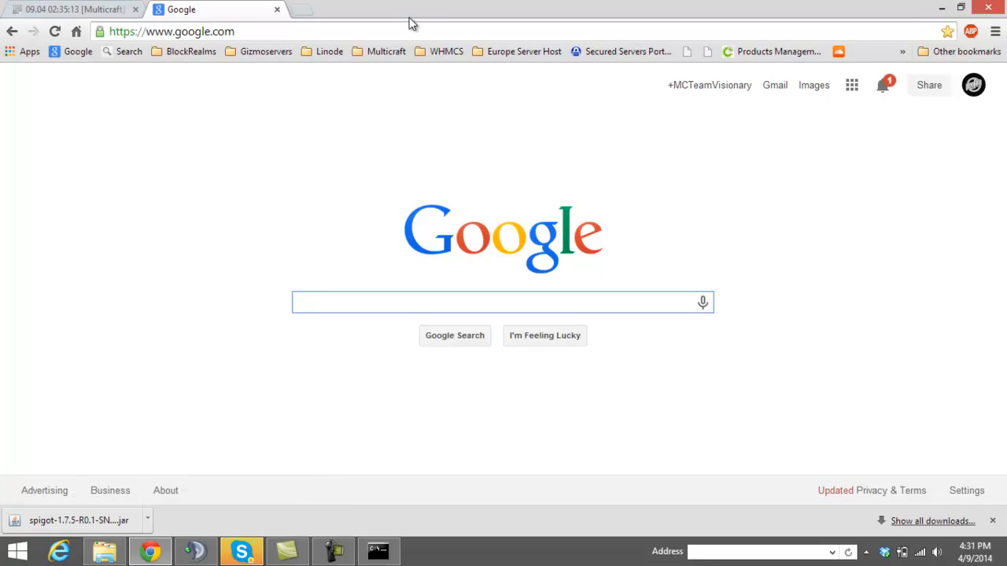
mouse_move(848, 6)
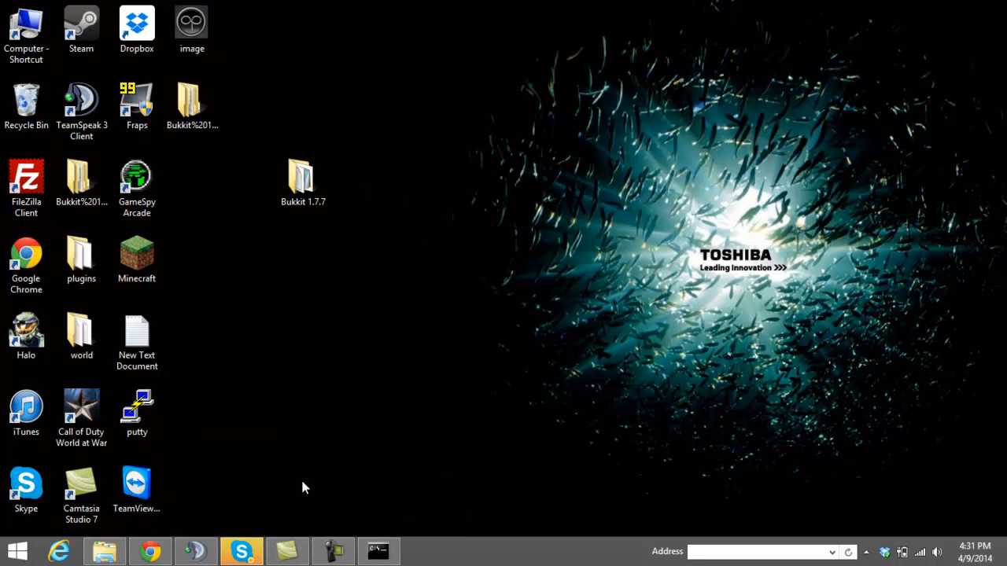
mouse_move(218, 487)
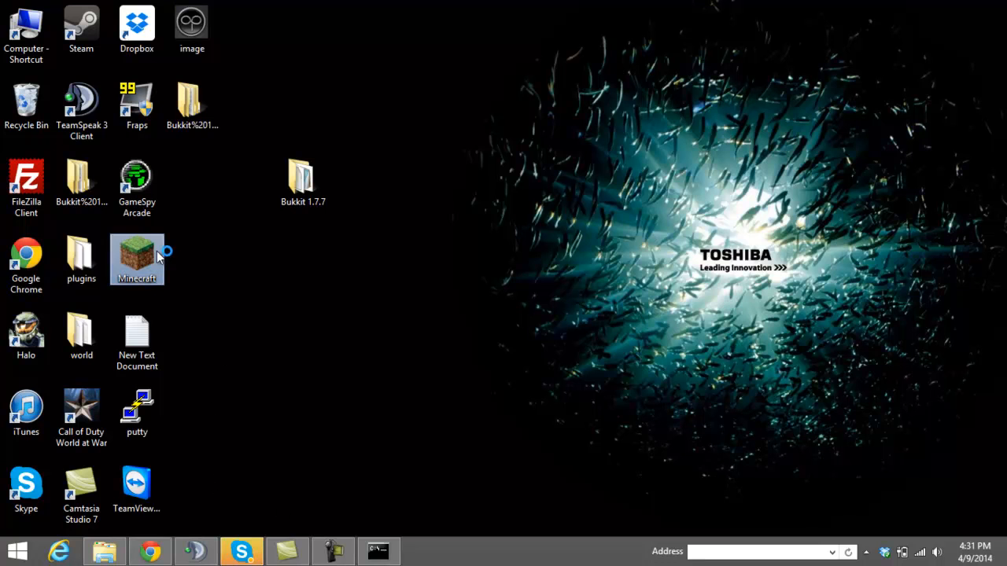
- Launch the Minecraft 1.7.7 launcher from its desktop icon
double_click(135, 260)
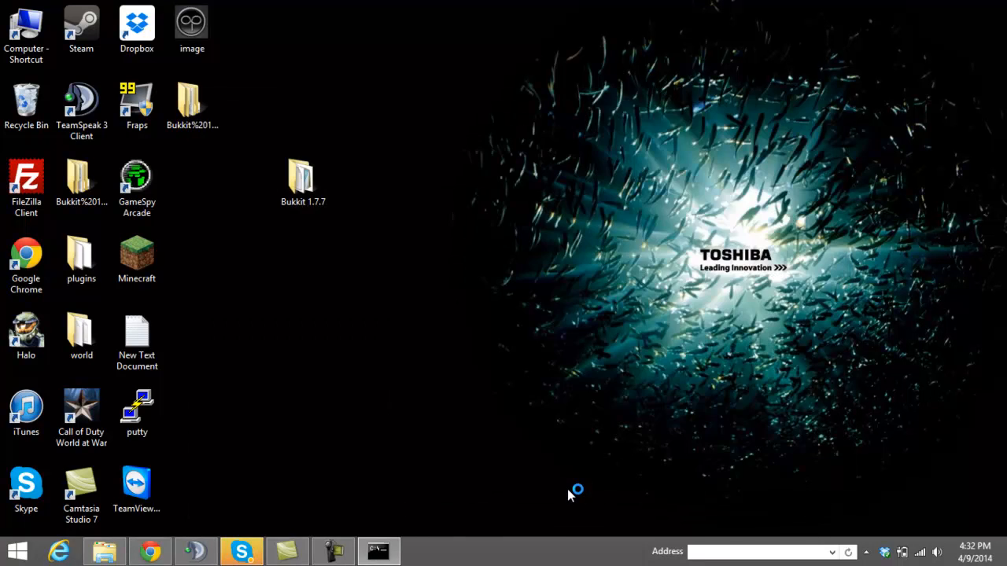
mouse_move(606, 460)
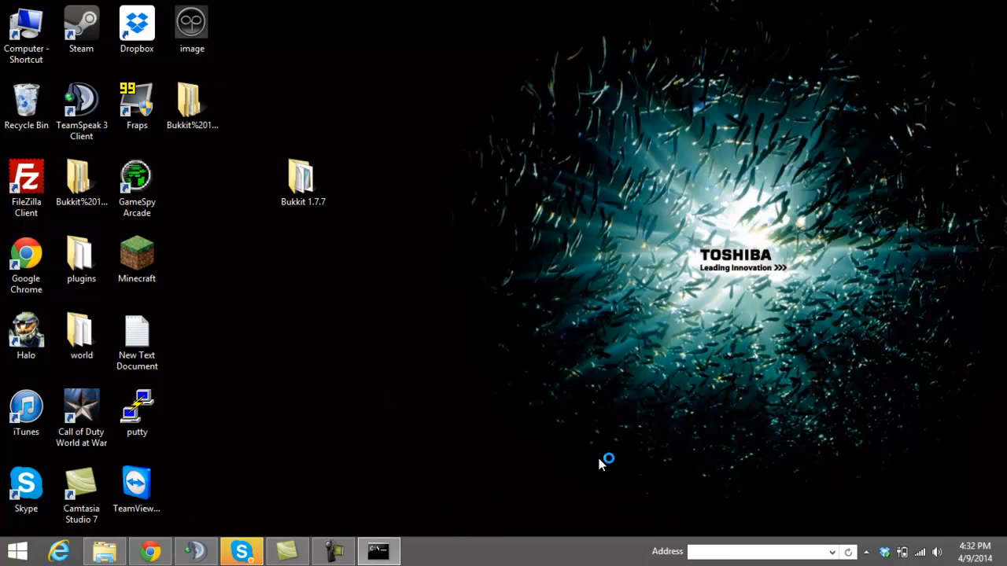
double_click(135, 260)
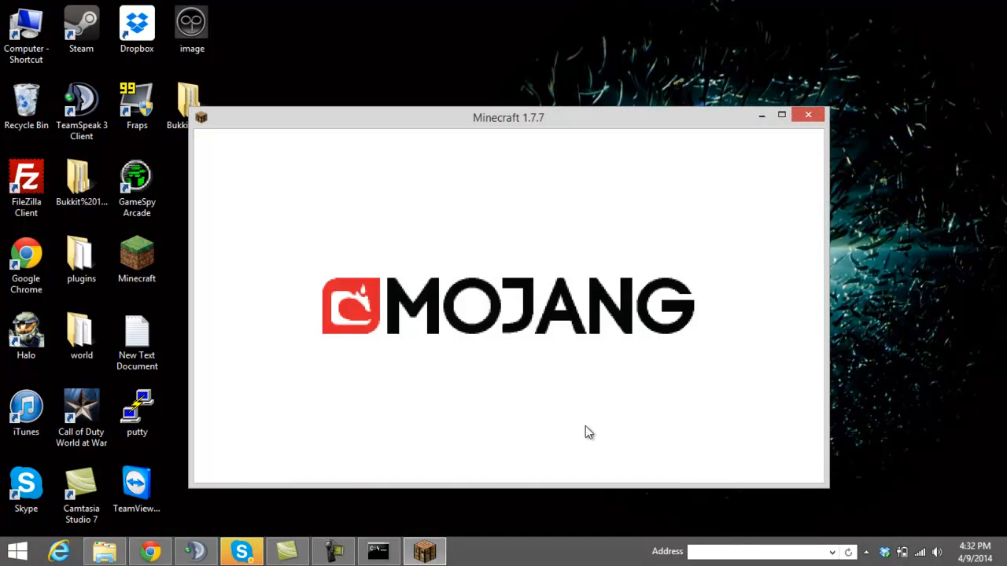
mouse_move(664, 302)
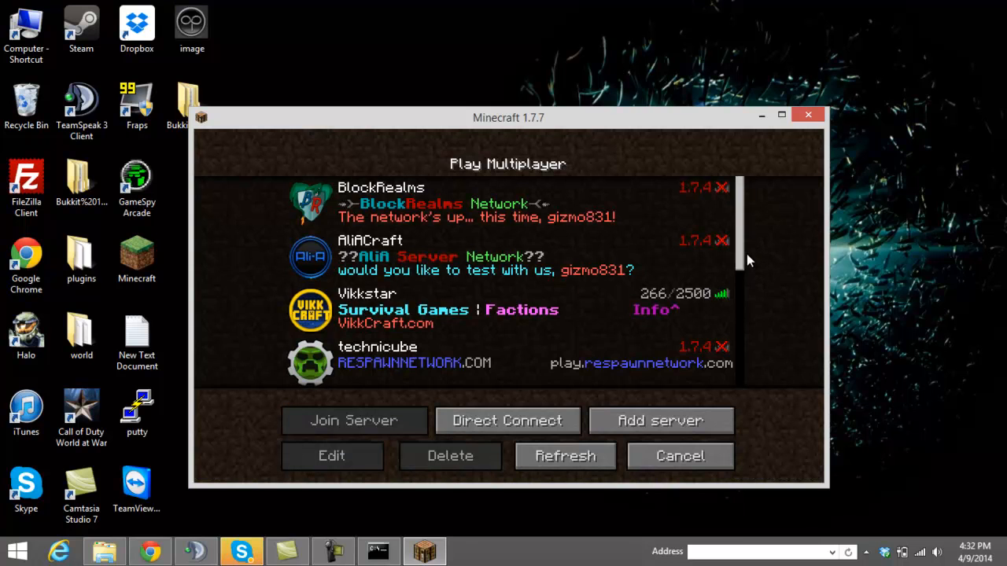
- Edit the Minecraft Server entry, confirm its address is localhost, and return to the list
scroll("down", 3)
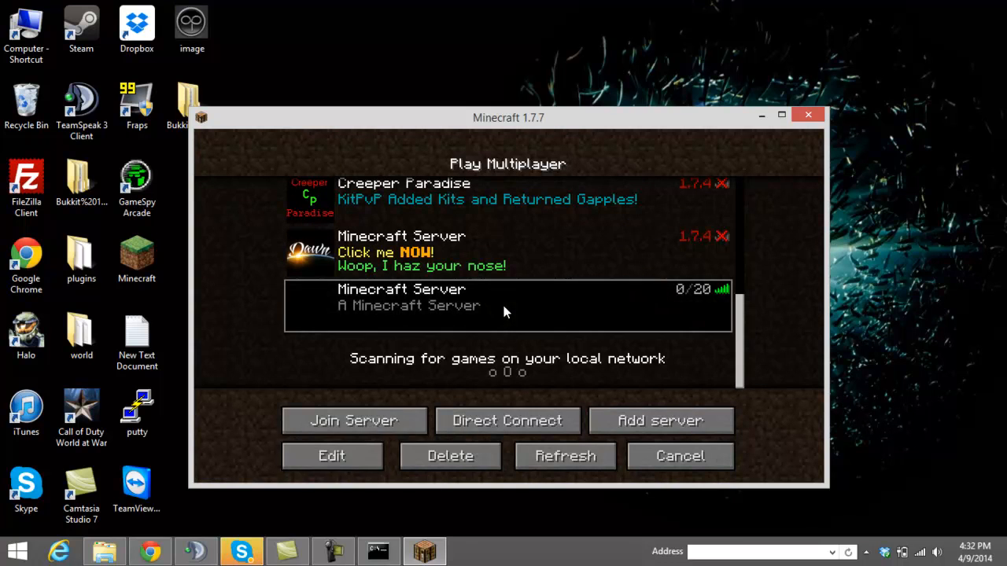
left_click(331, 457)
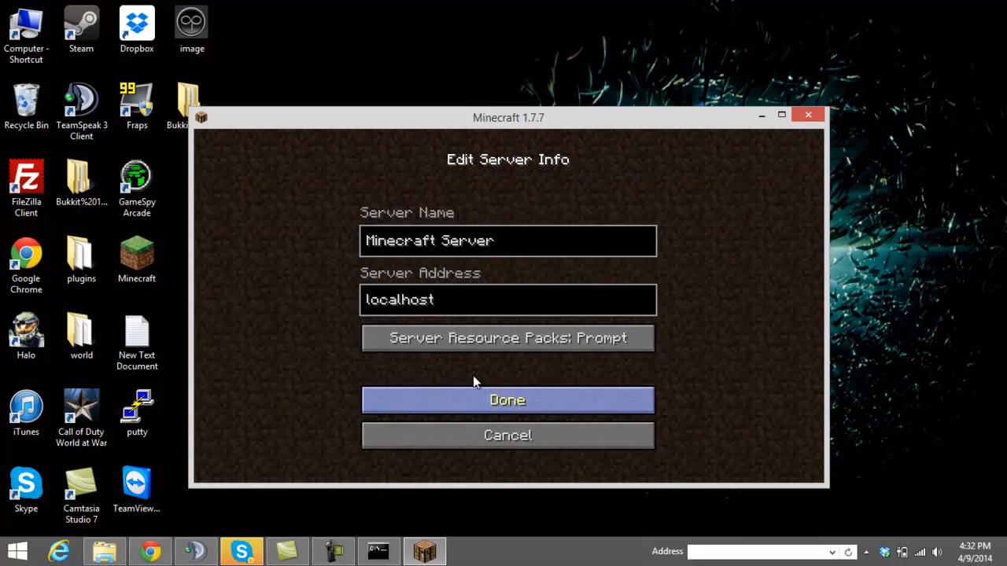
left_click(508, 240)
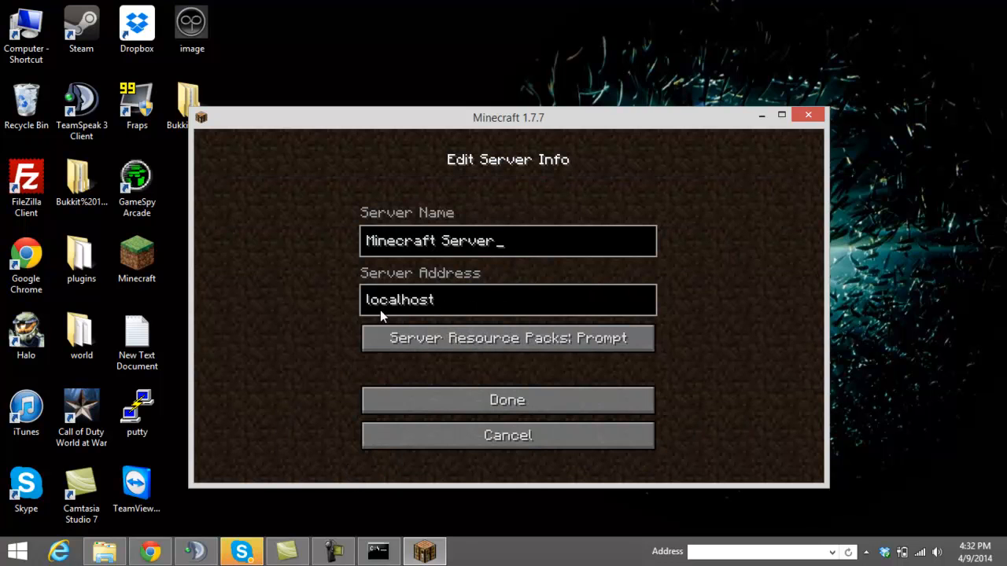
left_click(506, 400)
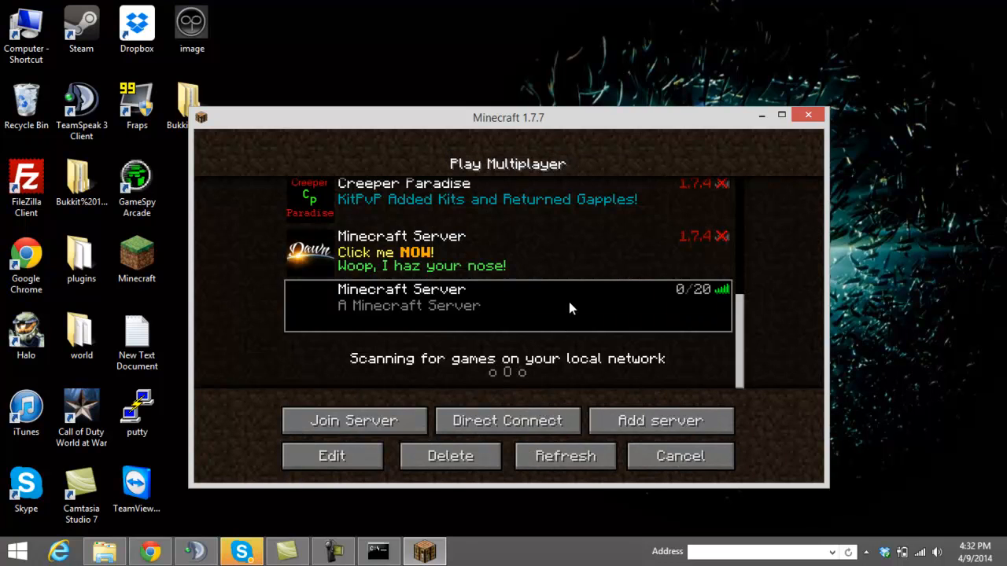
- Join the Minecraft Server entry at localhost, reaching the Logging in screen
left_click(354, 420)
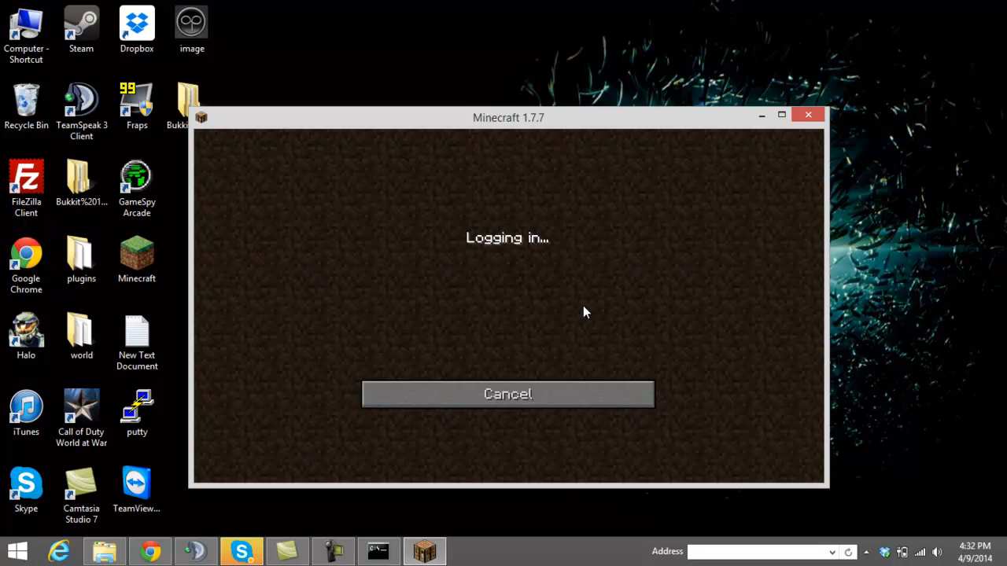
mouse_move(595, 318)
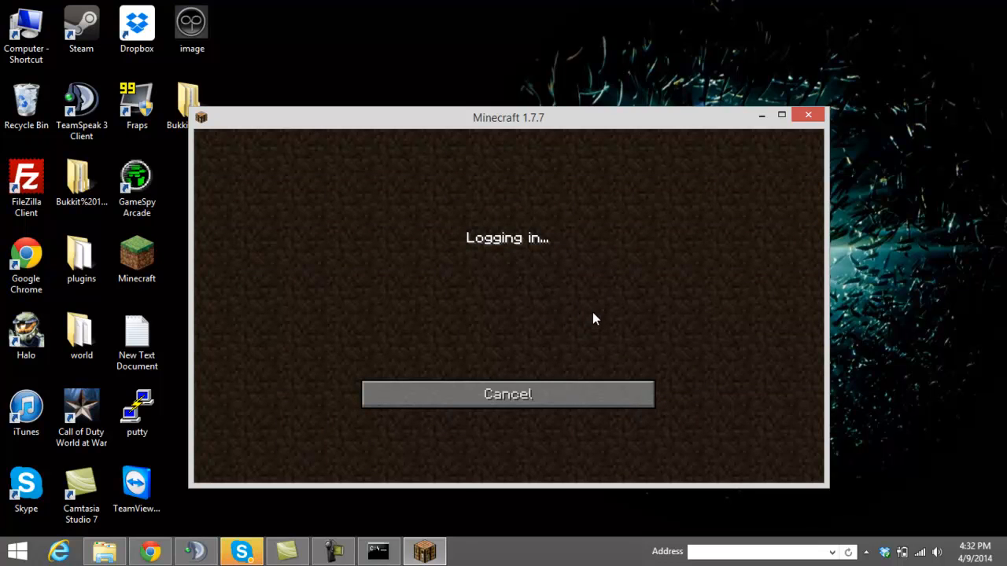